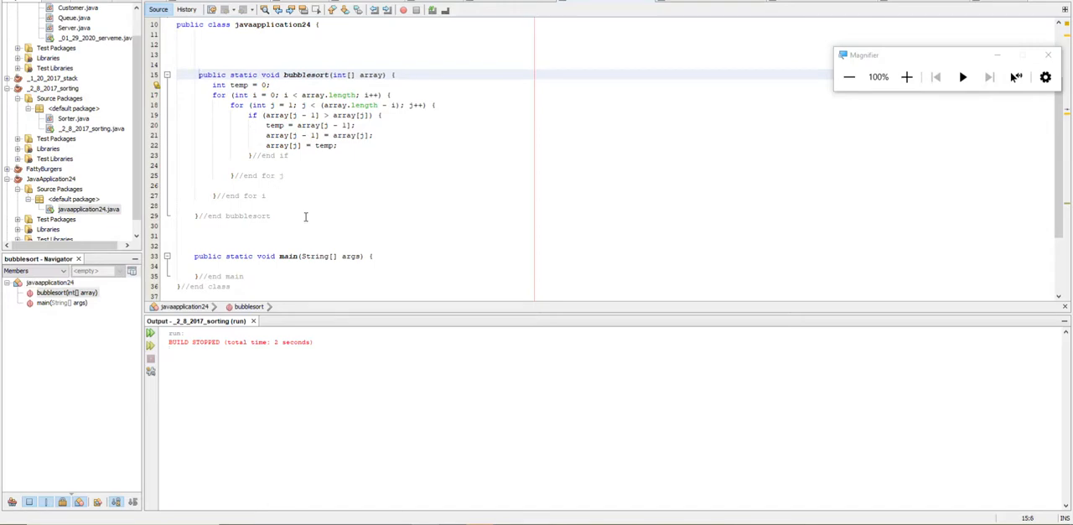
- Insert several blank lines inside the empty main method, below the bubblesort method
click(303, 226)
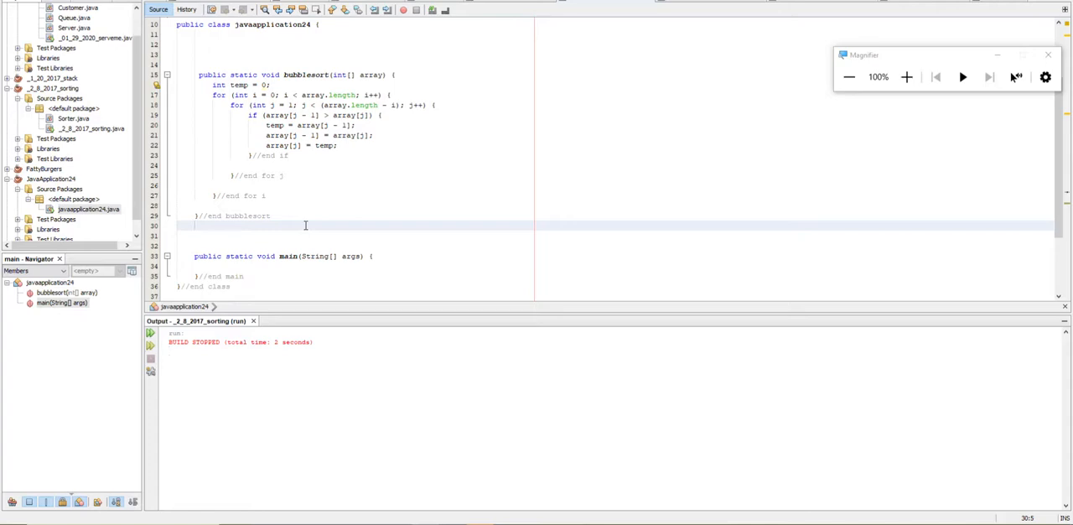
click(196, 226)
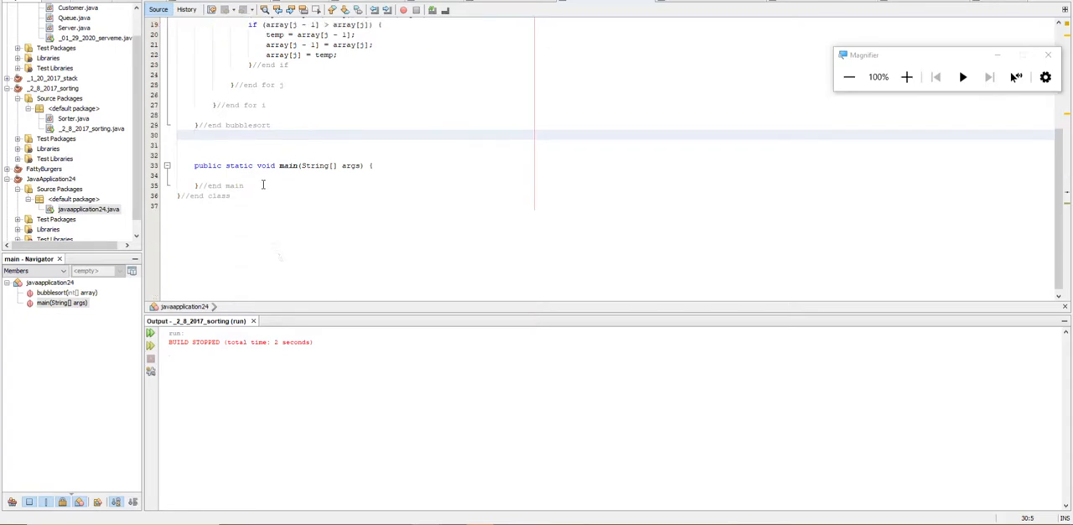
key(enter)
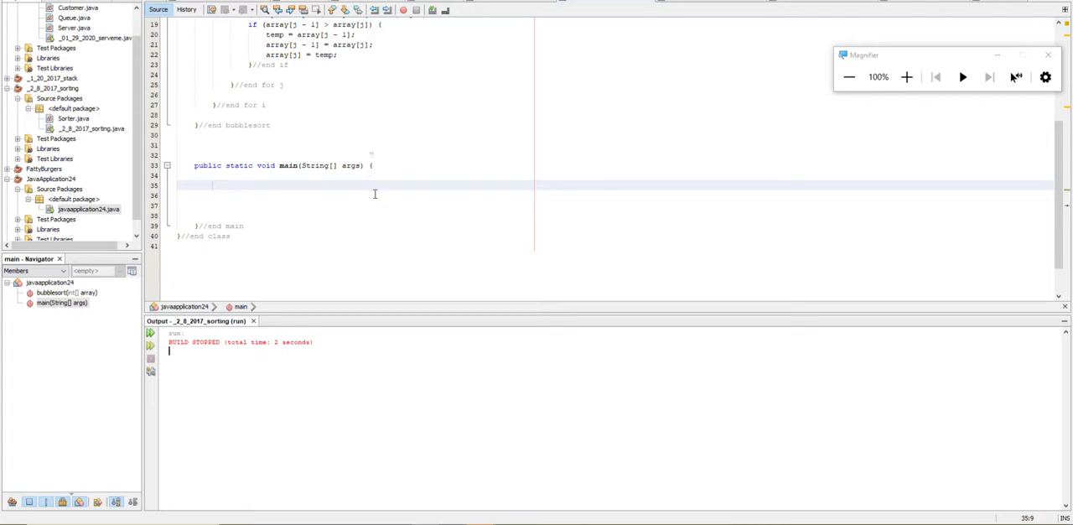
- Declare String[] array = {"Bob", "Xin", "peaches", "fuzzy", "pickles"} and make bubblesort take String[]
text(String)
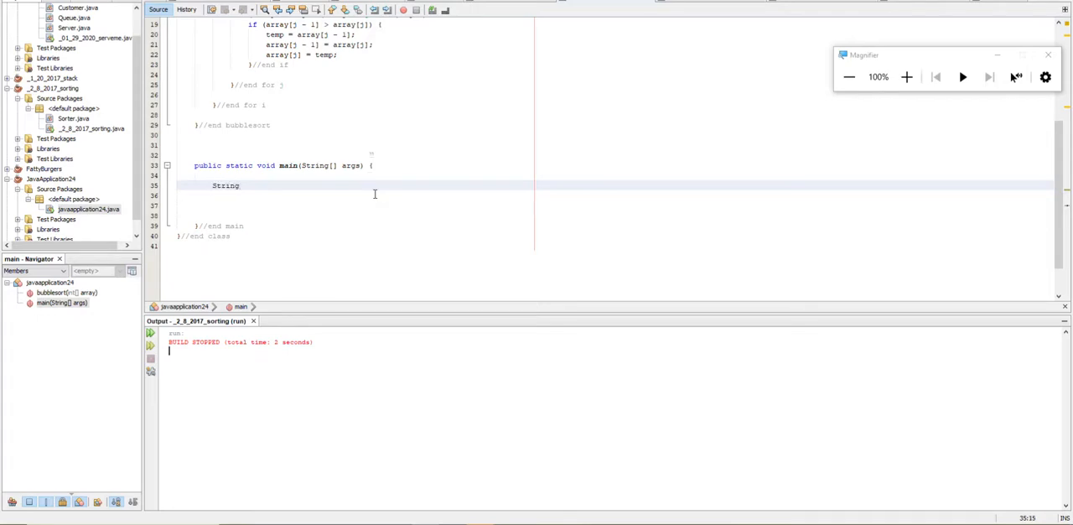
text([] array)
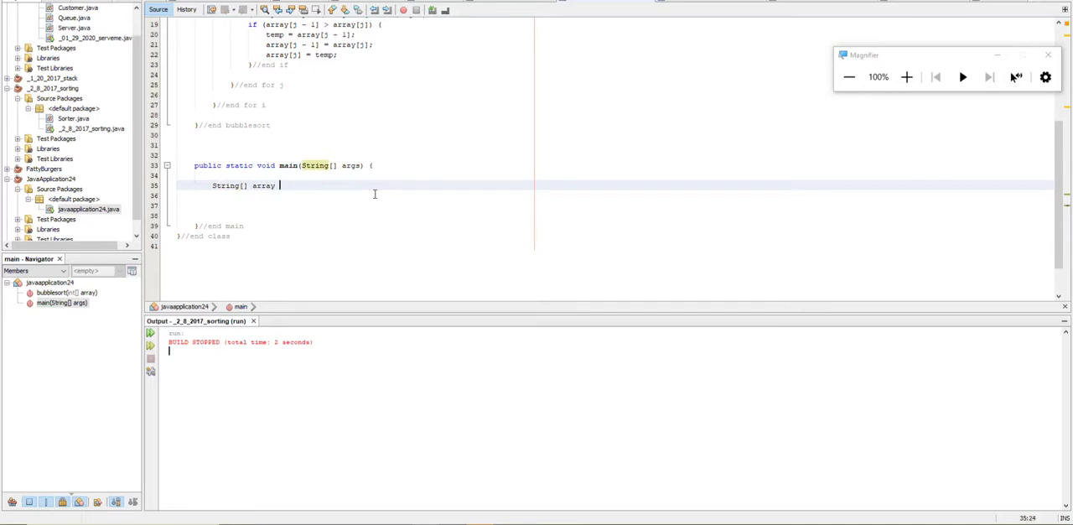
text(= {"Bo)
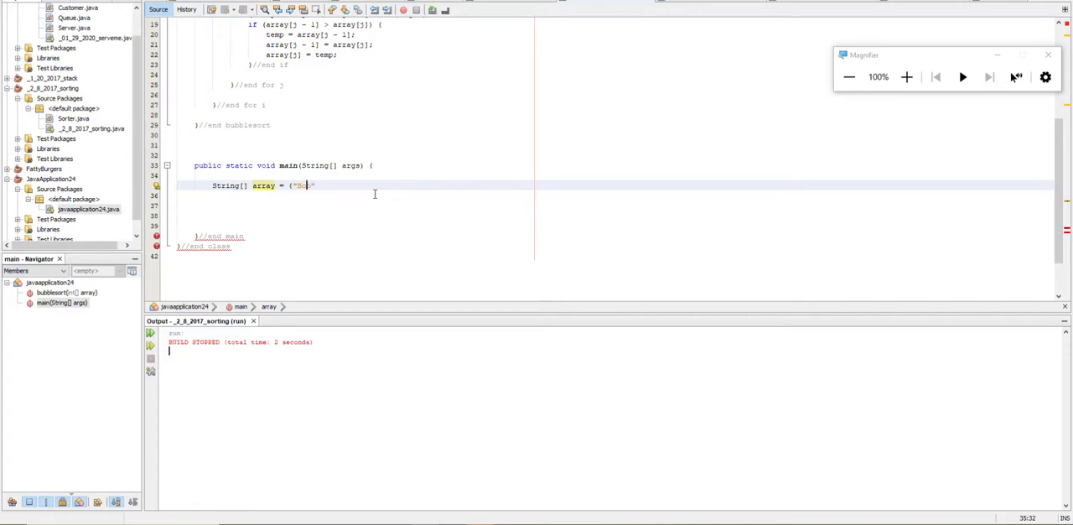
text(bbb)
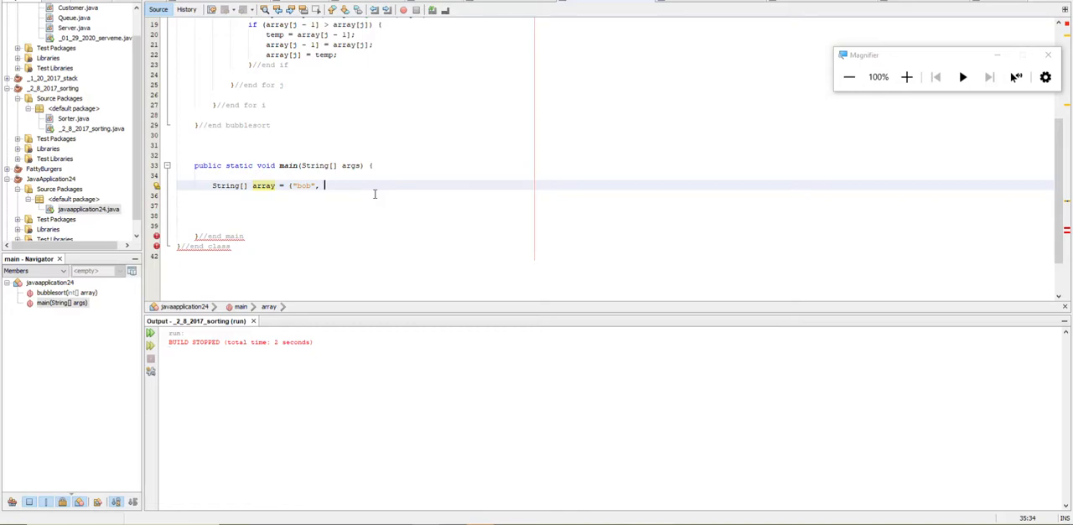
text("")
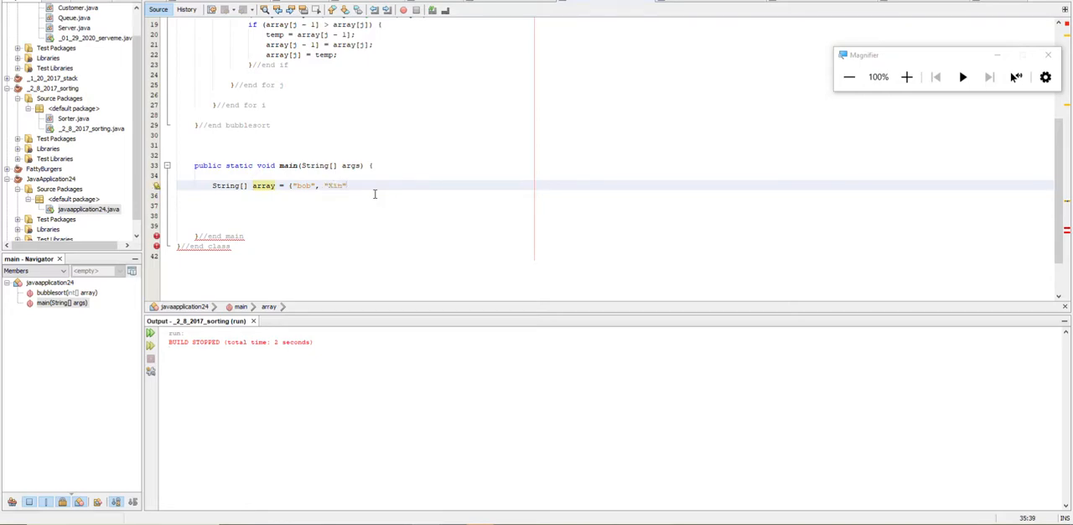
text(, "")
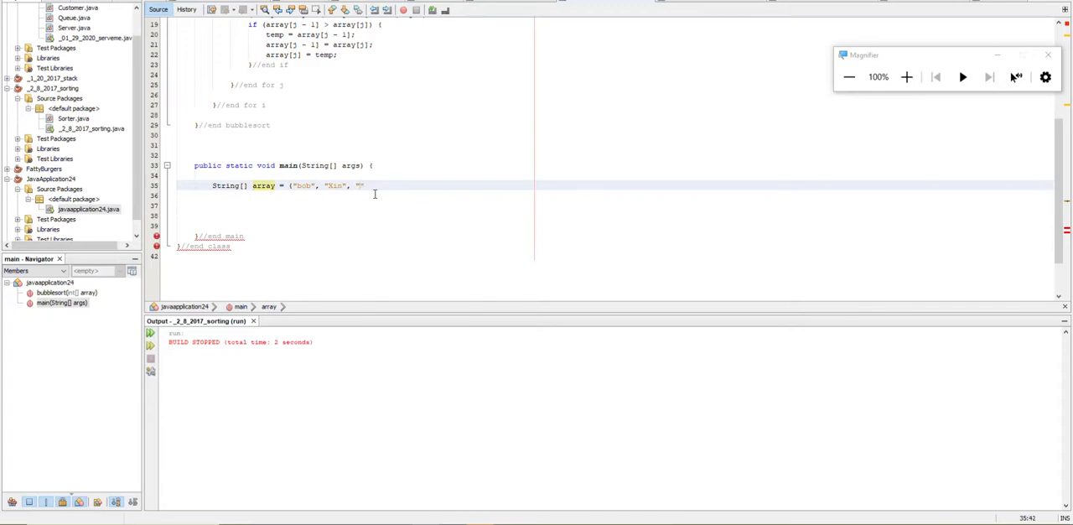
text(peache)
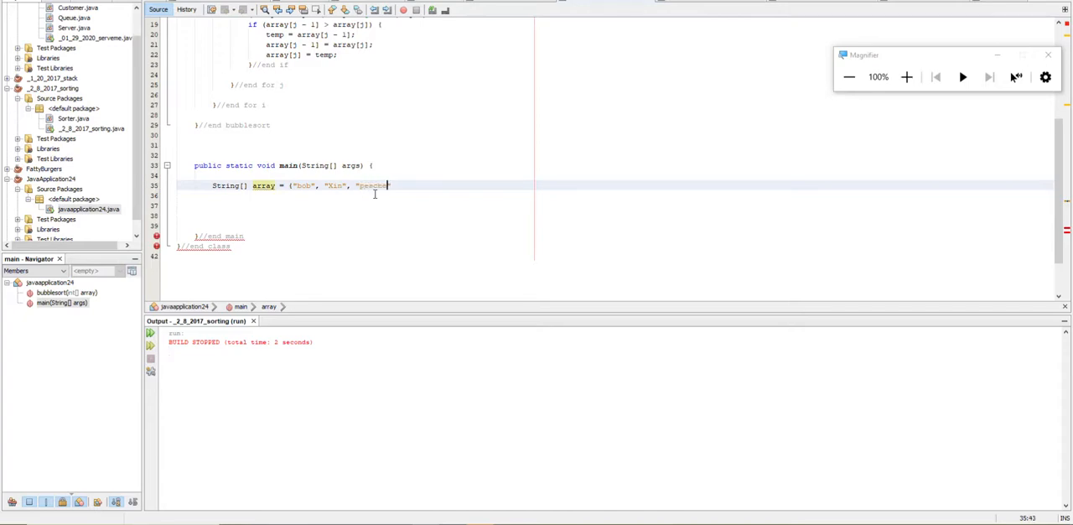
text(", "fuzzy", "pickles")
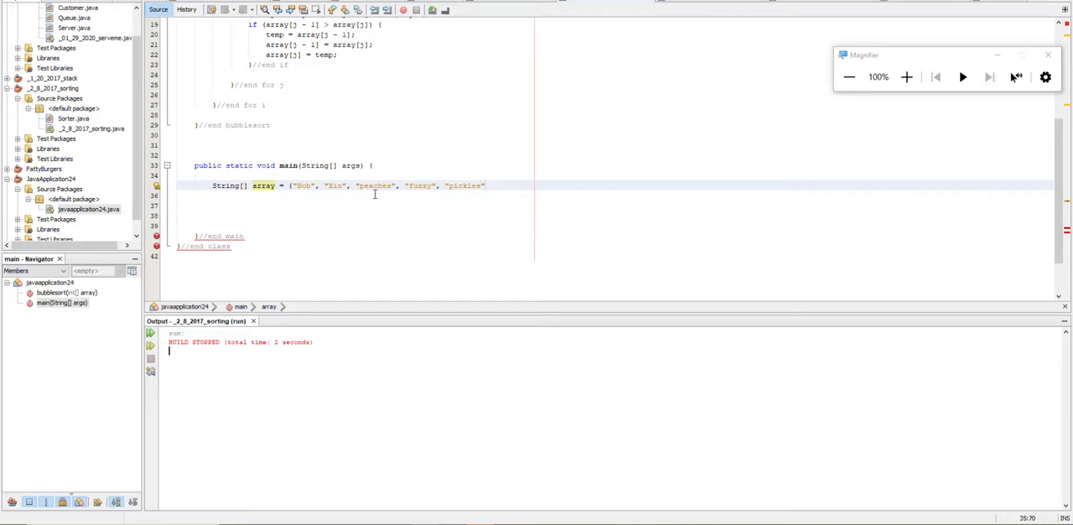
text(};)
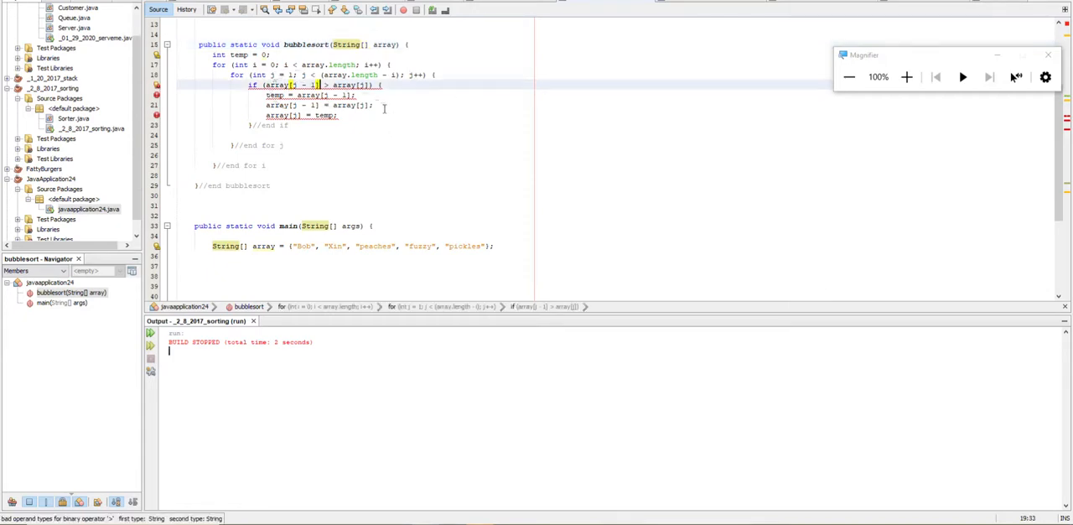
- Compare array[j - 1].charAt(0) > array[j].charAt(0) and retype temp as String
text(.charAt(0)
click(240, 55)
text(String)
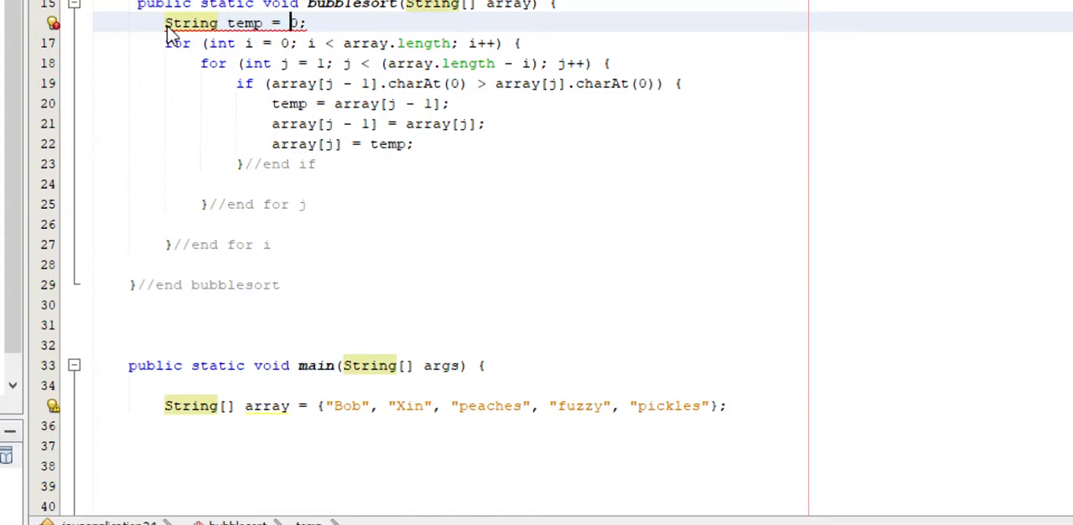
- Replace 0 with an empty string in String temp, clearing the type error
text(null)
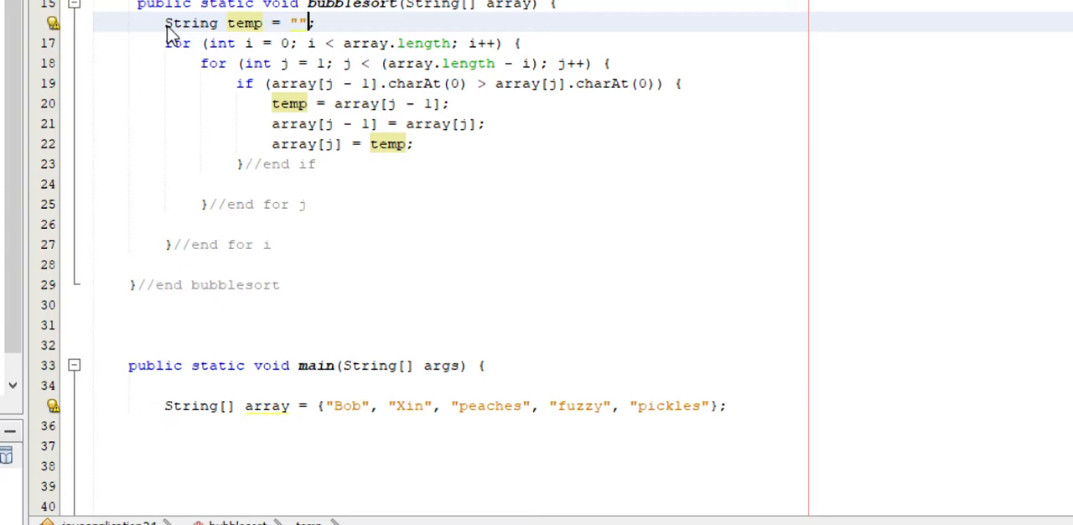
mouse_move(464, 230)
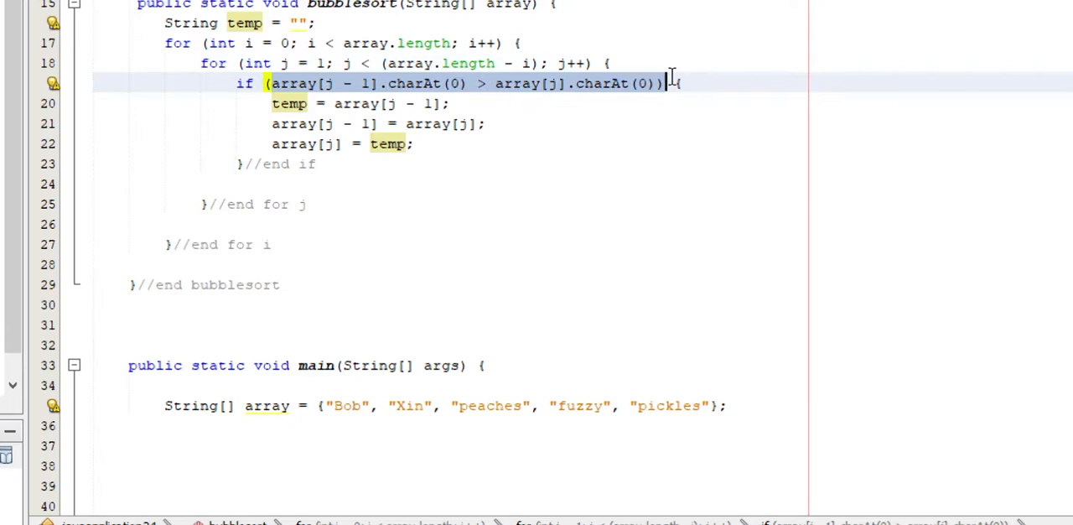
text({)
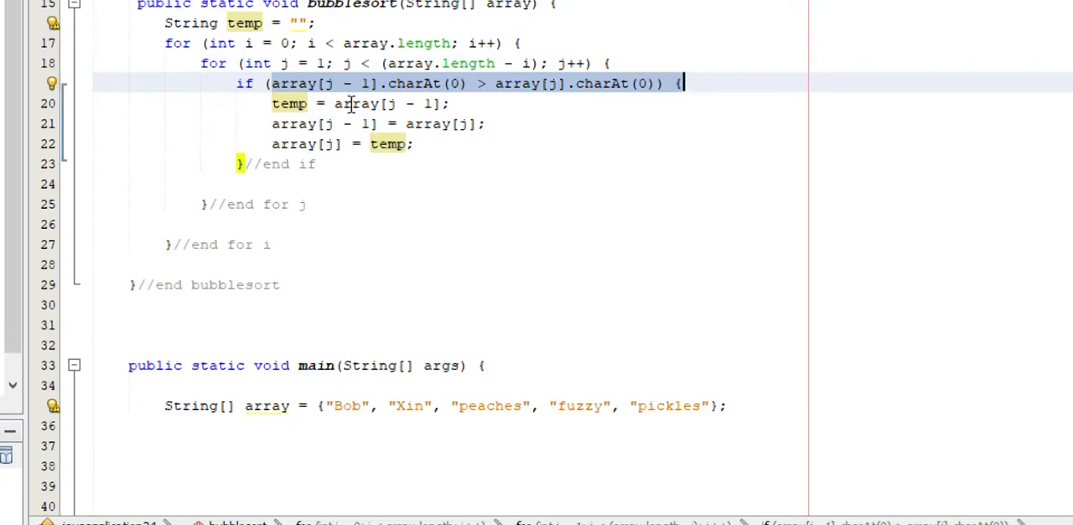
click(442, 63)
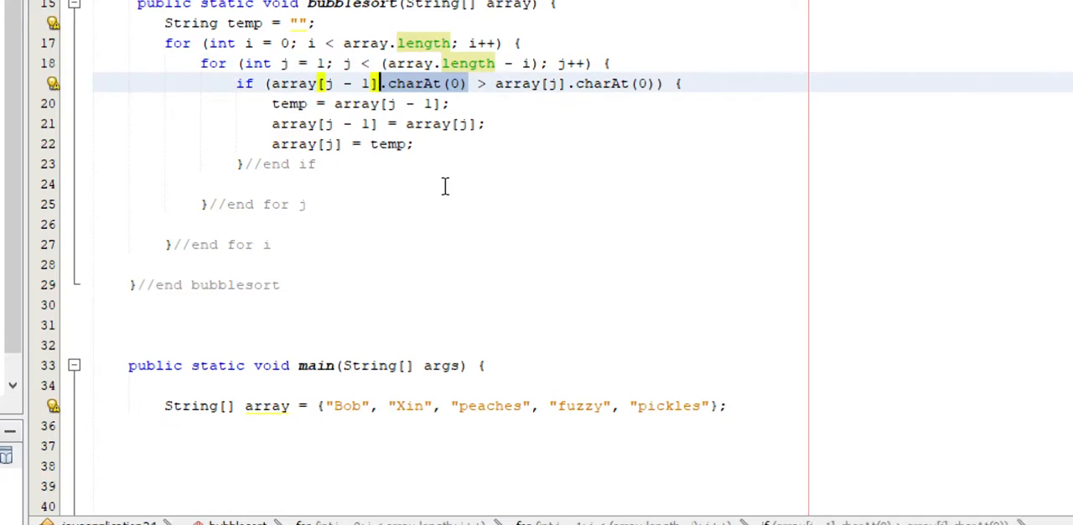
mouse_move(541, 102)
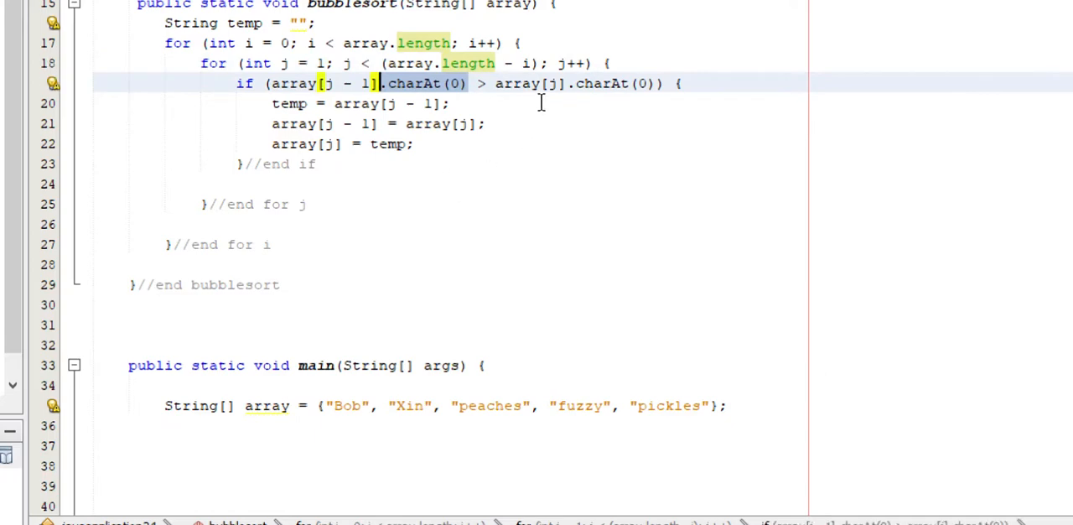
mouse_move(643, 108)
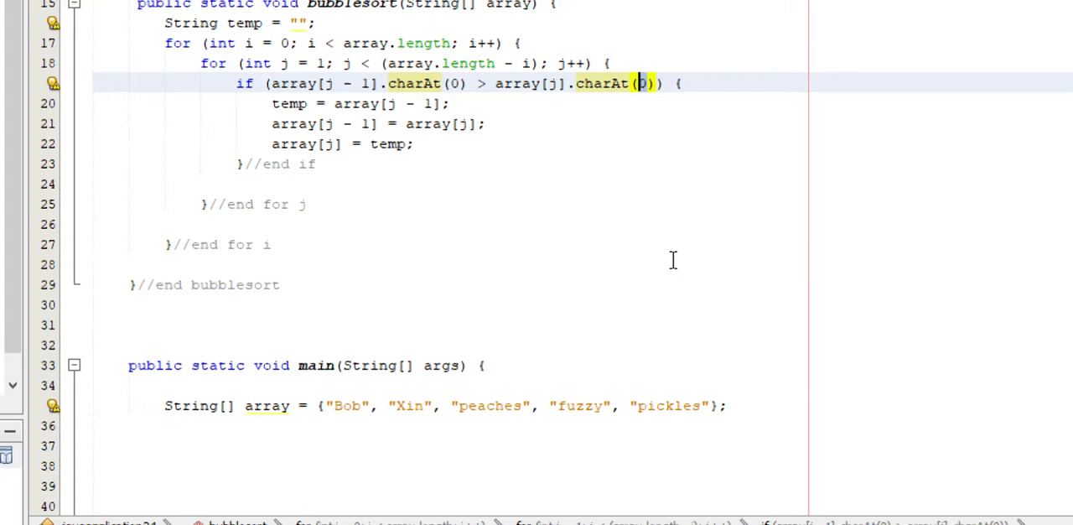
mouse_move(524, 235)
text(temp.)
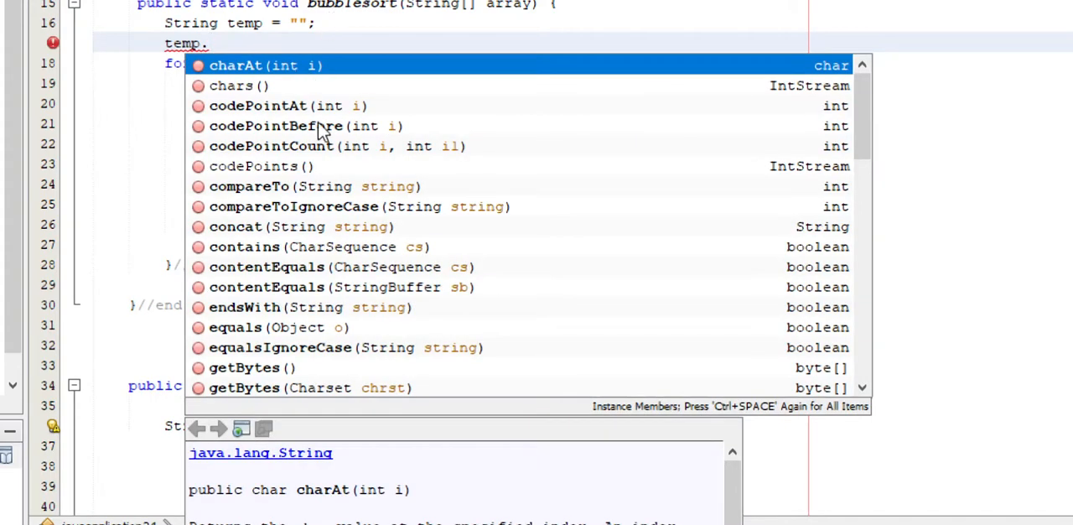
scroll(down, 3)
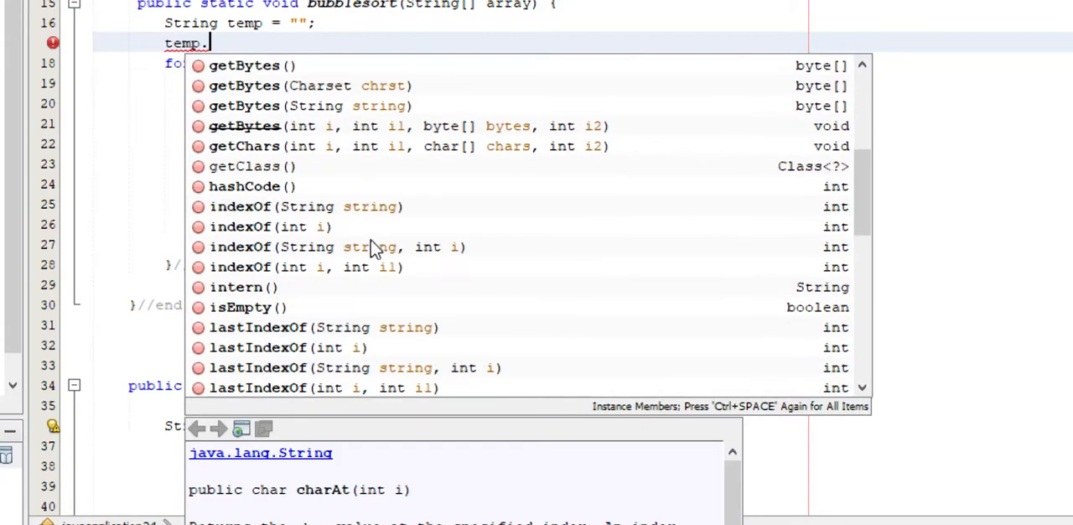
scroll(down, 3)
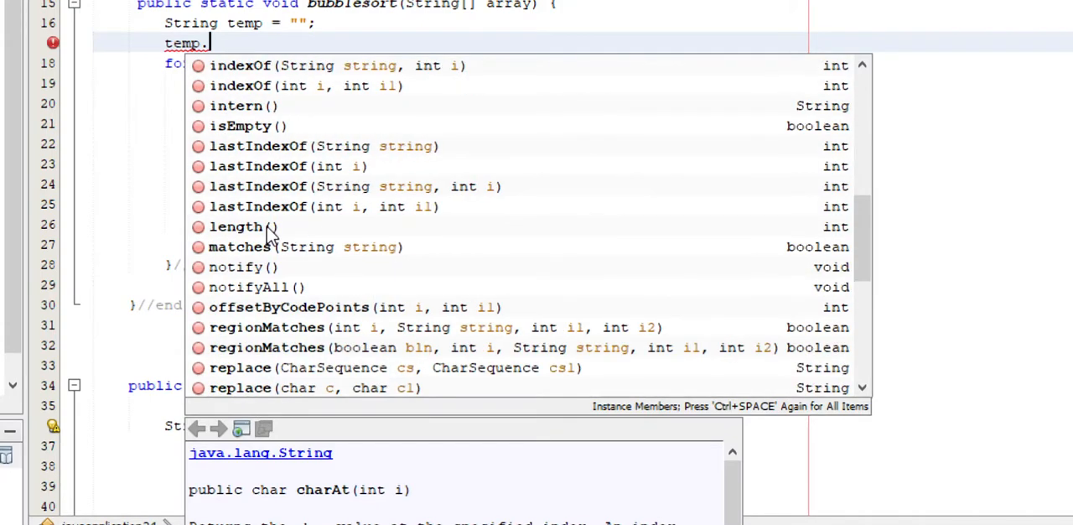
scroll(down, 3)
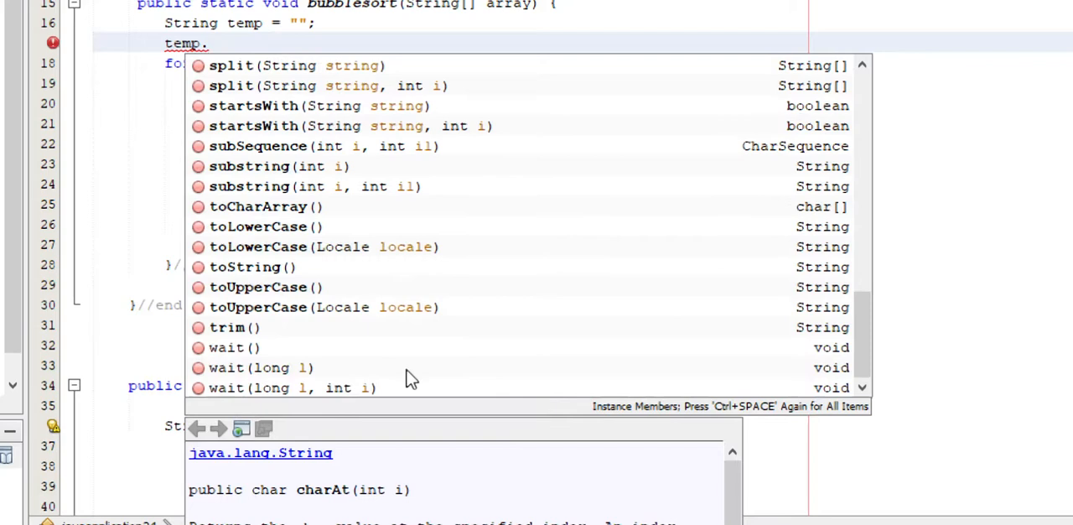
mouse_move(117, 102)
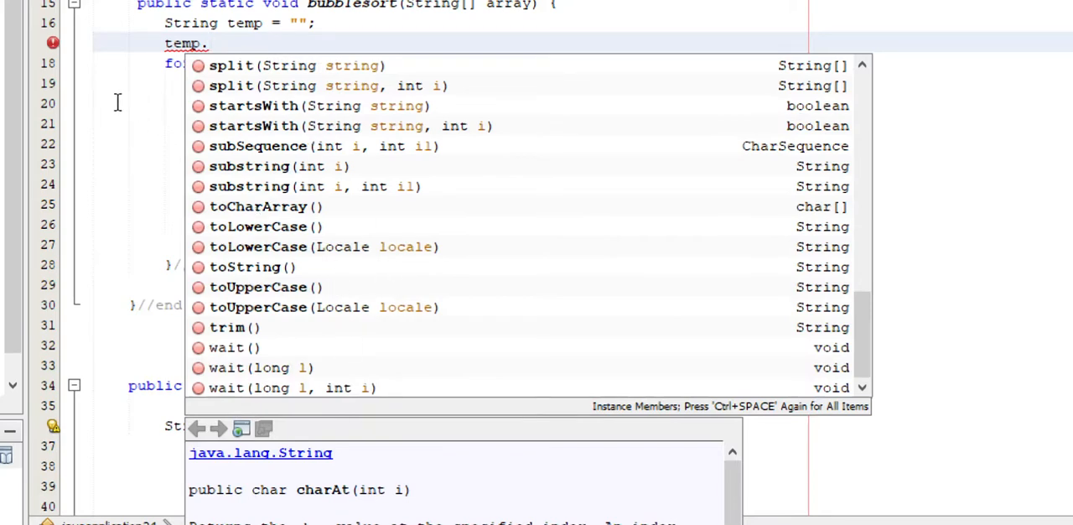
mouse_move(300, 256)
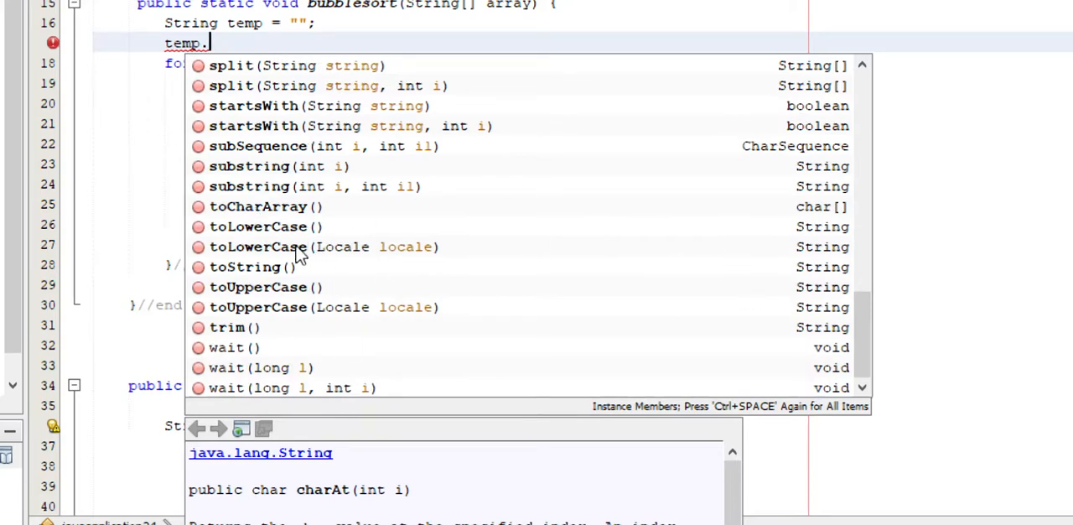
mouse_move(153, 189)
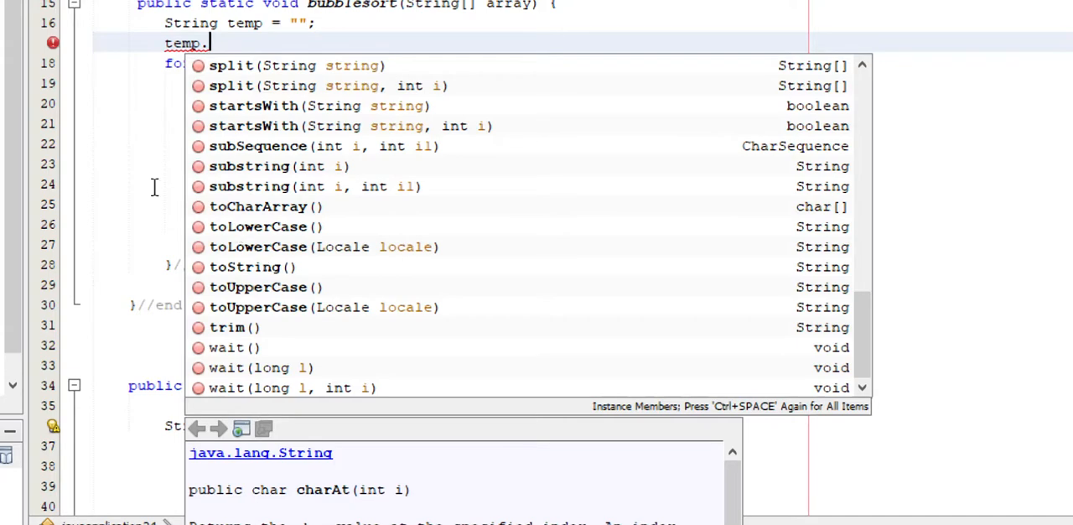
key(Escape)
text(System.out.println();)
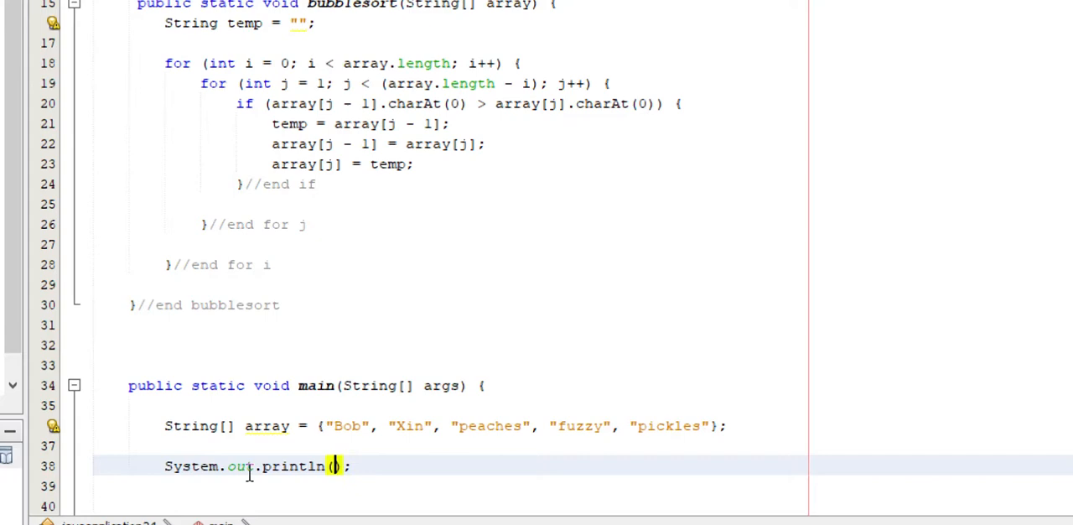
- Print Arrays.toString(array) and run, showing [Bob, Xin, peaches, fuzzy, pickles]
text(arr)
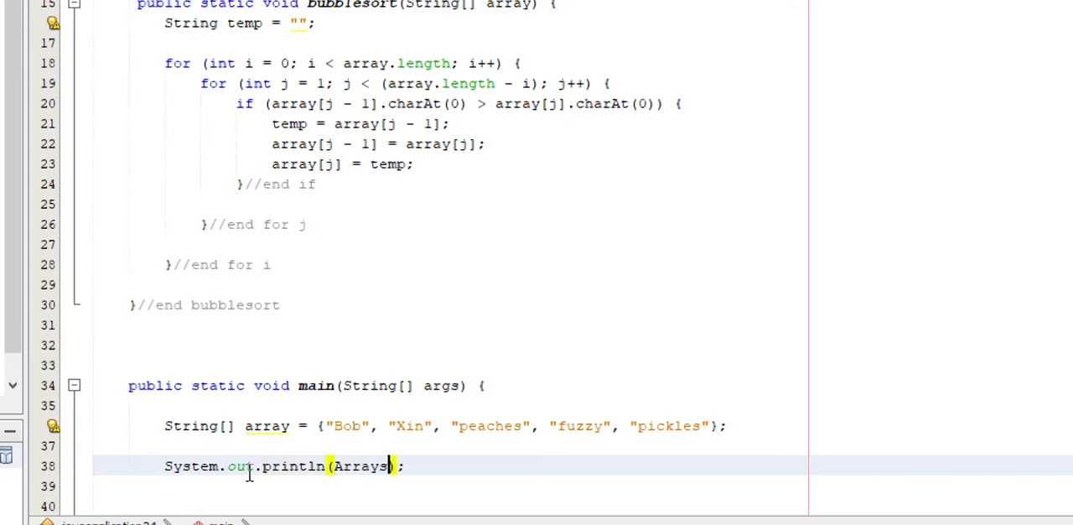
text(.to)
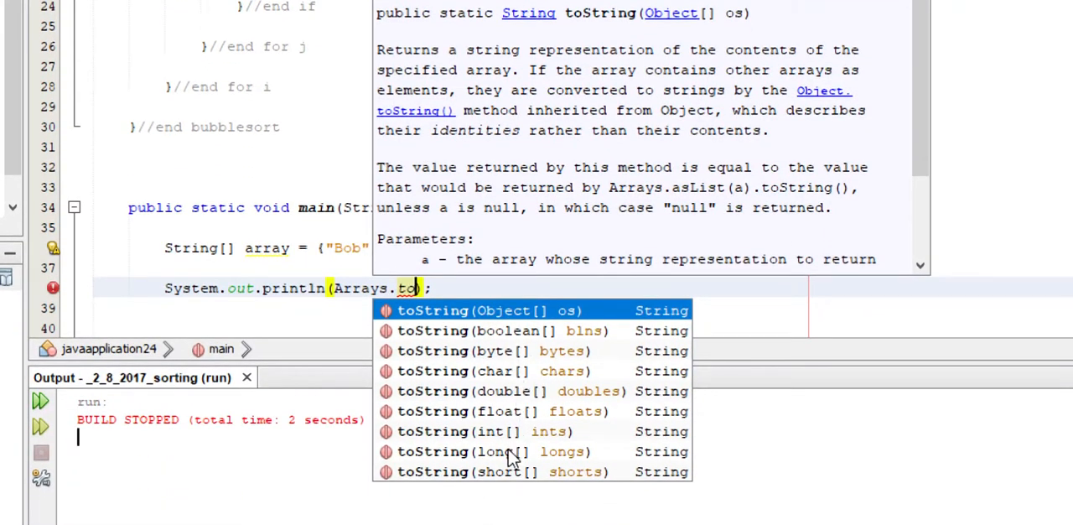
mouse_move(490, 359)
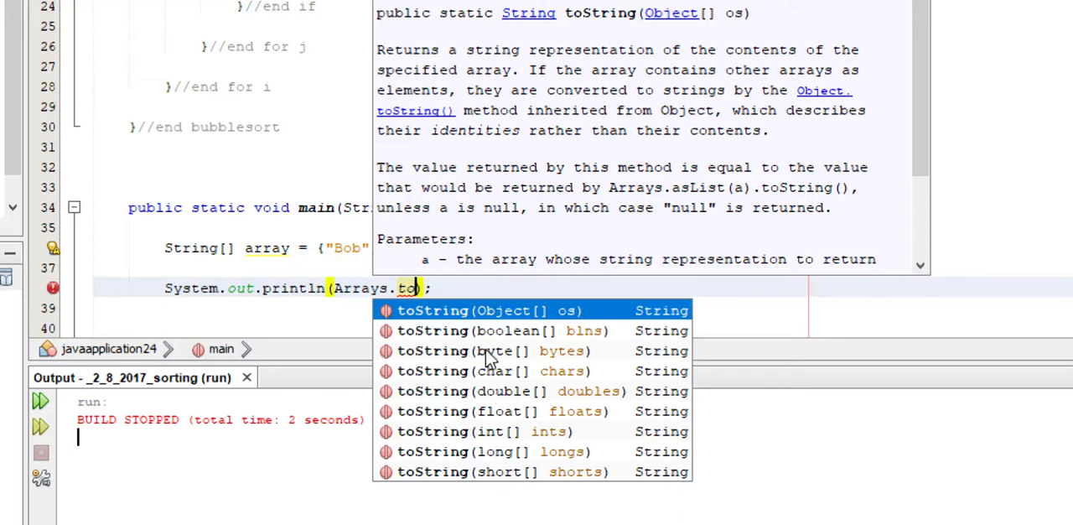
mouse_move(479, 402)
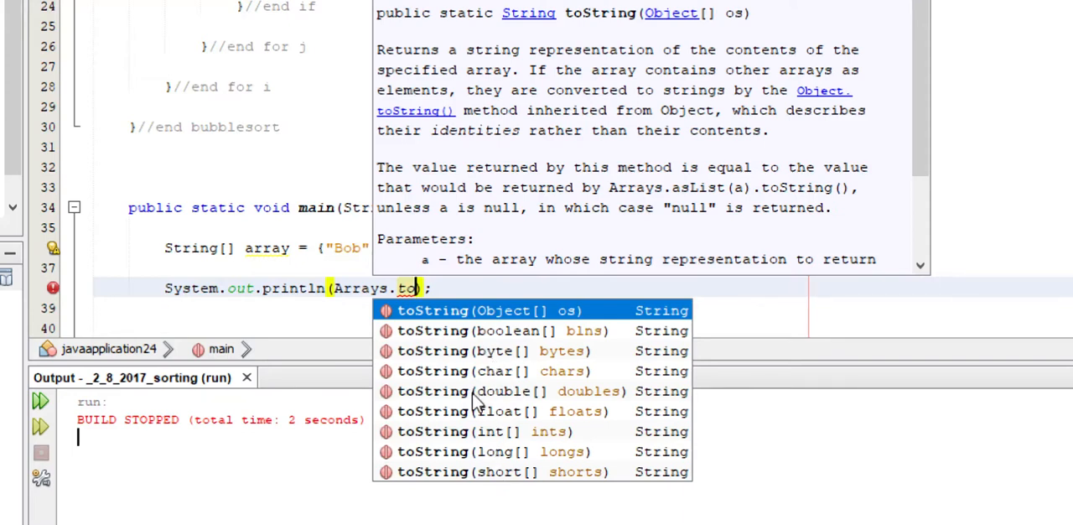
mouse_move(482, 430)
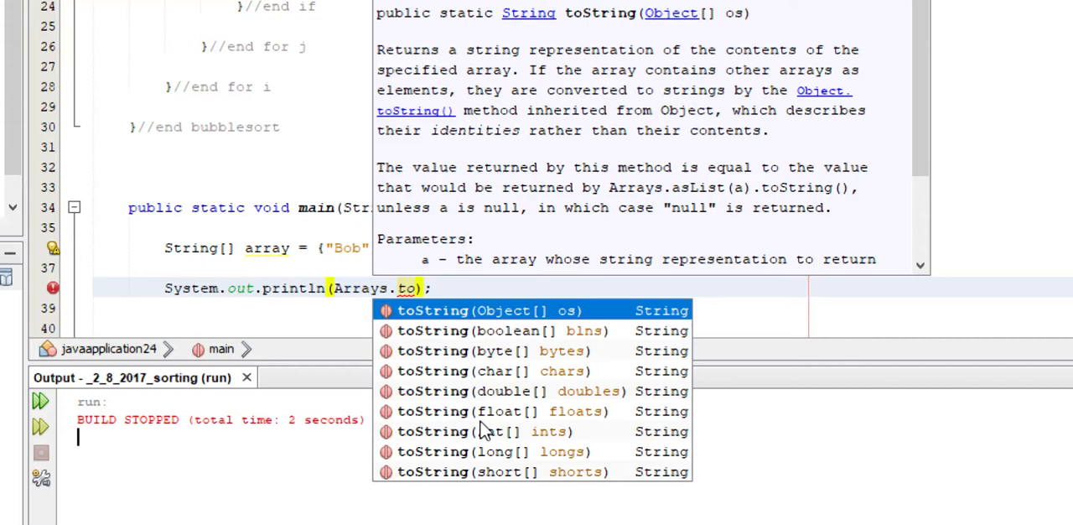
mouse_move(493, 421)
text(String(array))
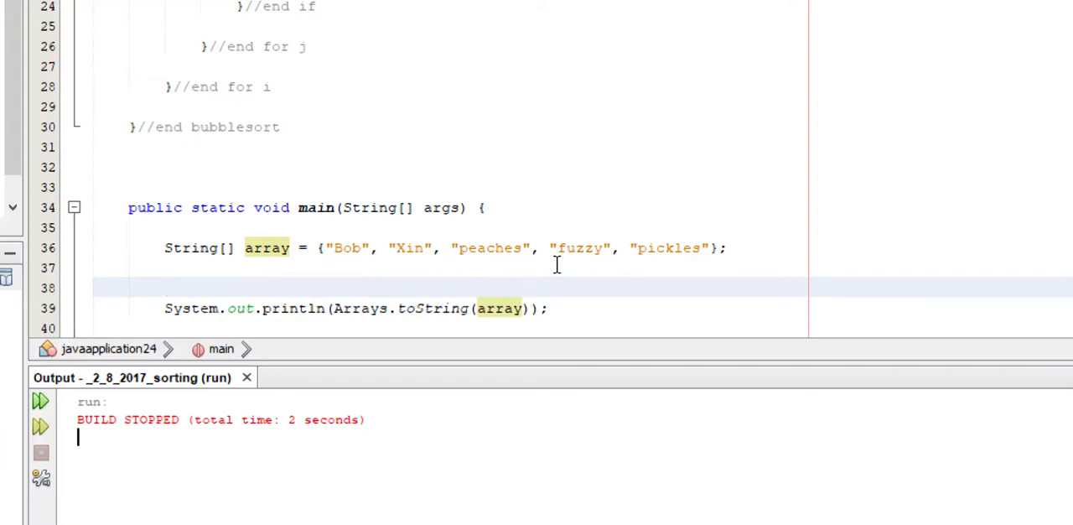
scroll(down, 3)
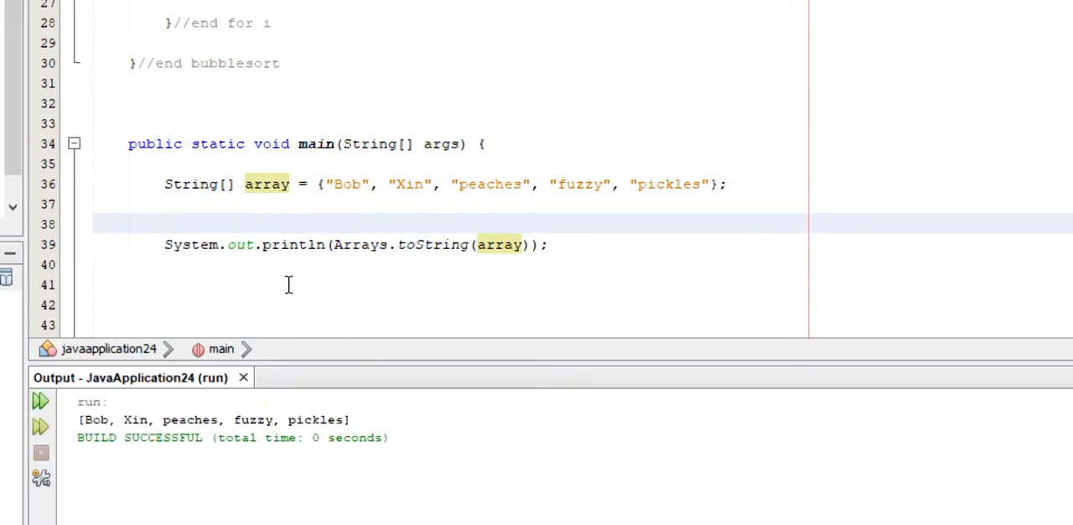
- Call bubblesort(array) before println, run, and highlight the output [Bob, Xin, fuzzy, peaches, pickles]
text(bubblesort()
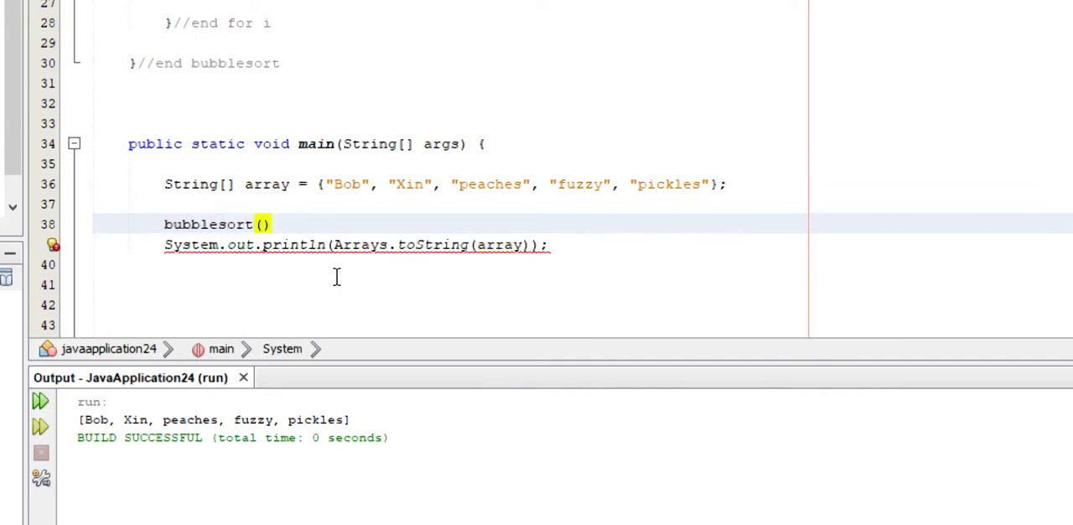
text(array)
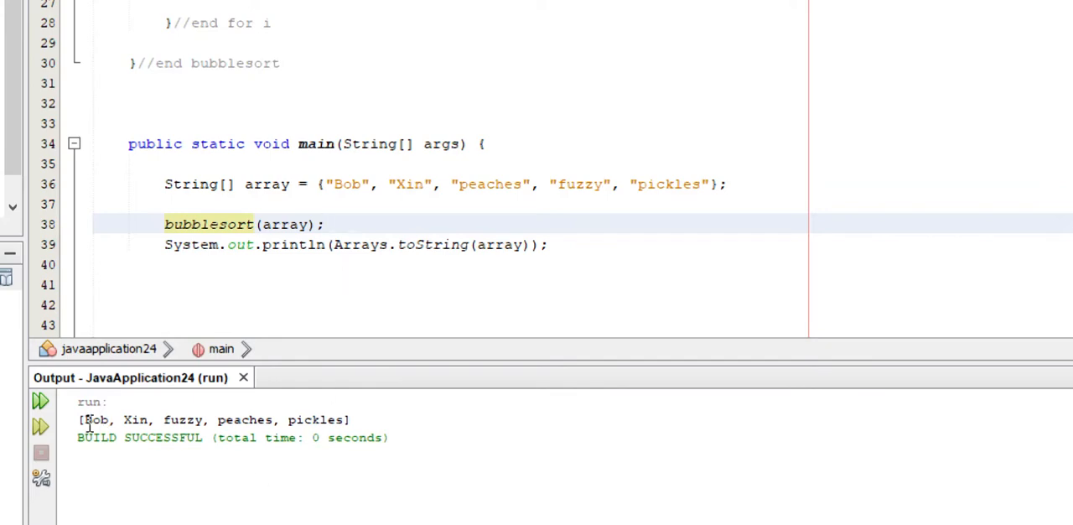
drag(84, 419, 150, 419)
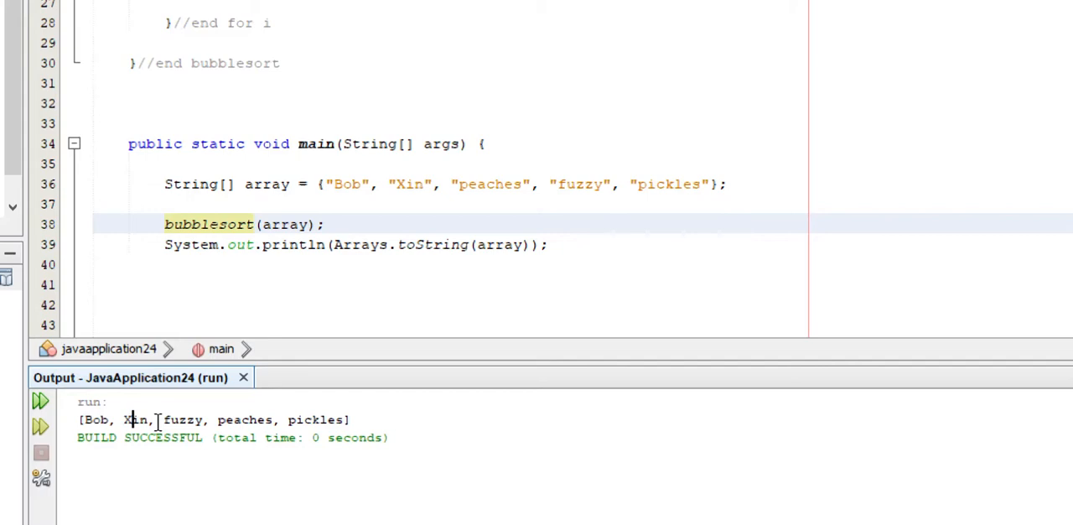
drag(158, 419, 295, 419)
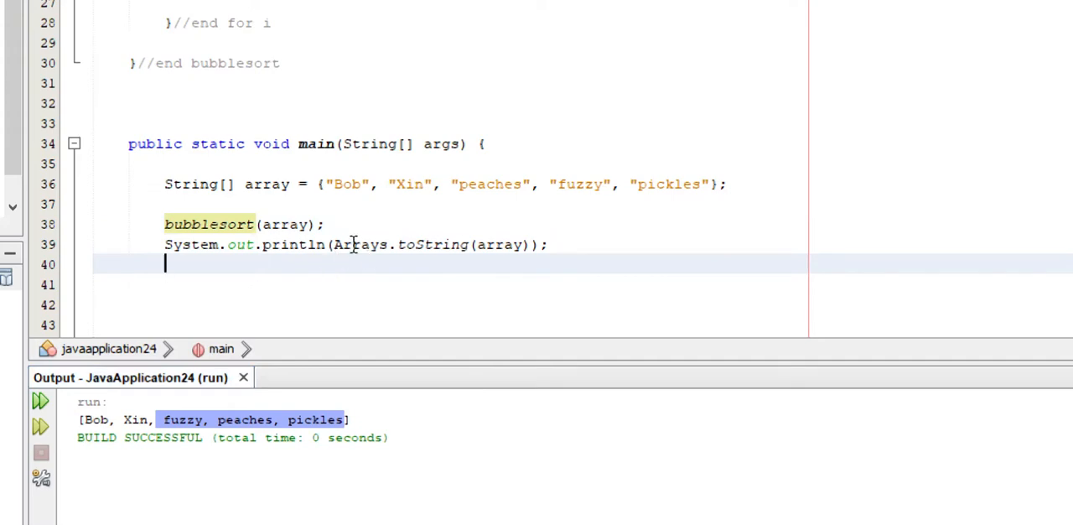
scroll(down, 3)
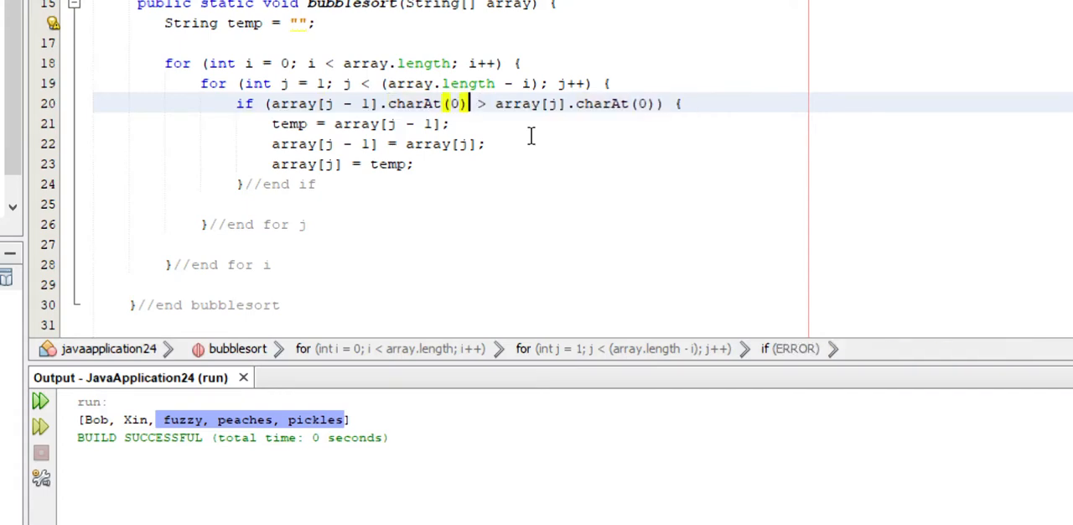
- Insert .toLowerCase() before each .charAt(0) in the bubblesort if condition
click(368, 103)
text(.)
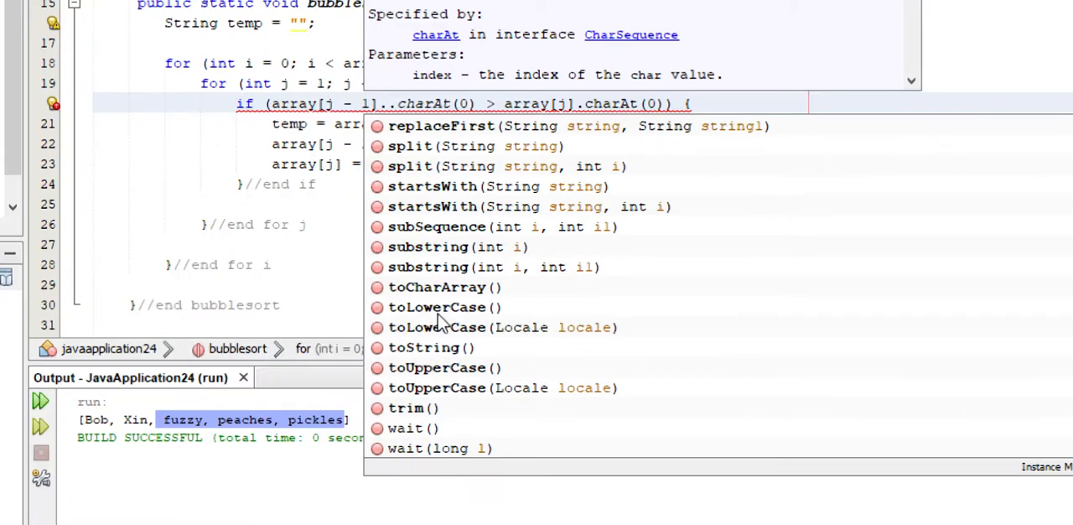
double_click(436, 307)
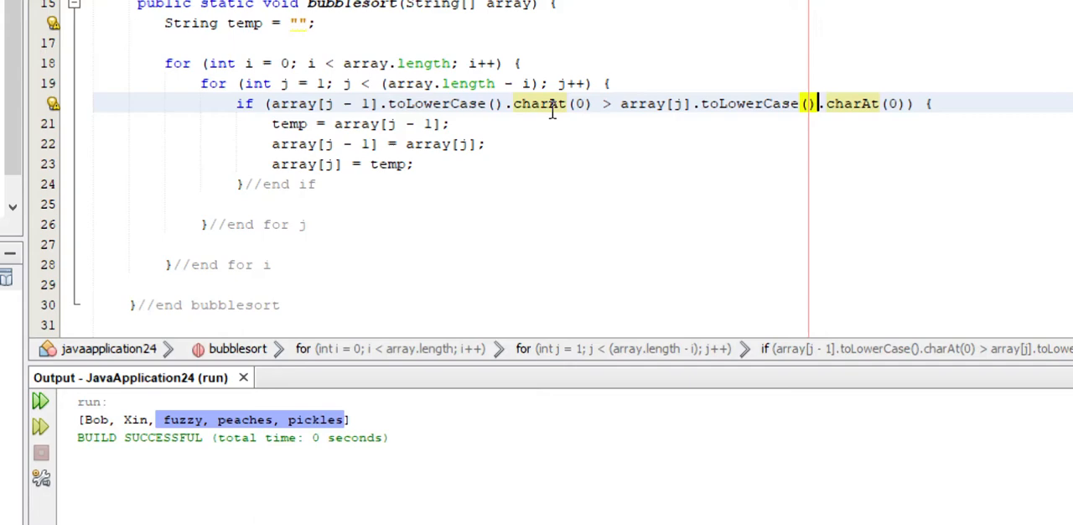
double_click(431, 103)
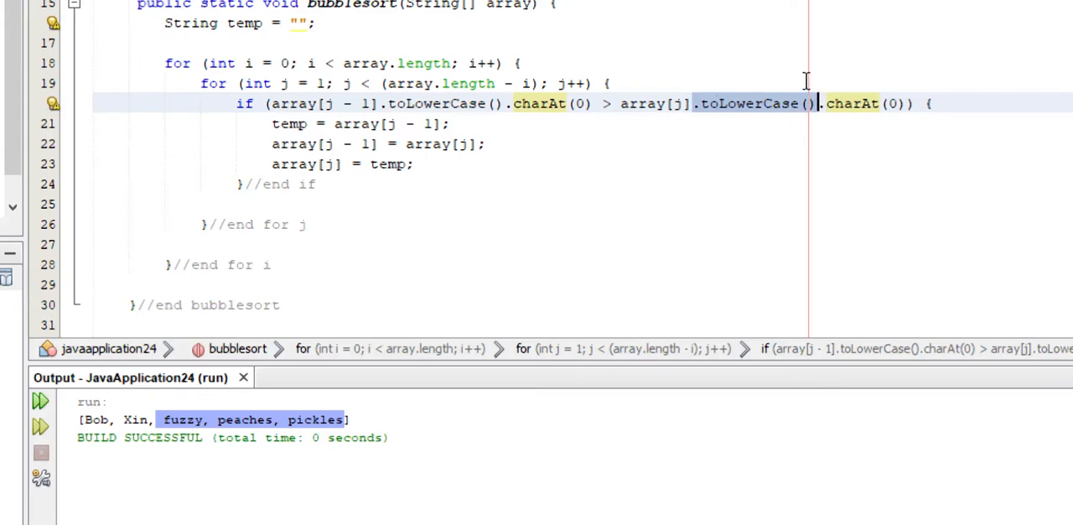
mouse_move(384, 172)
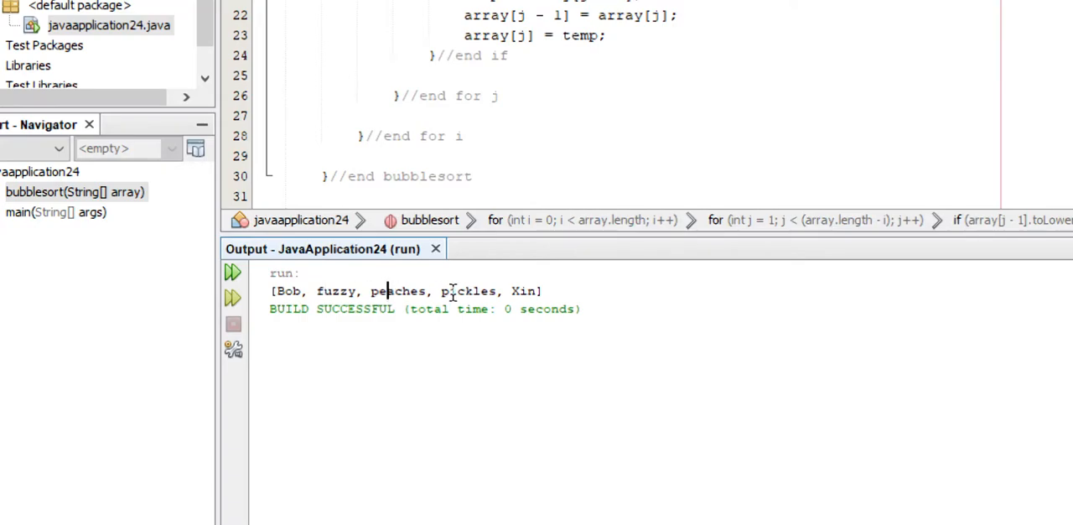
mouse_move(572, 413)
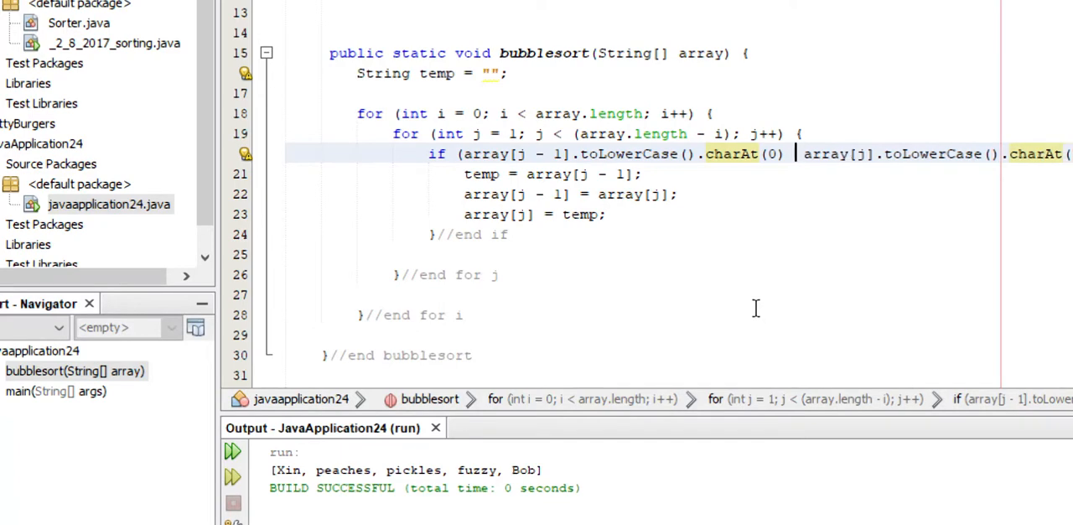
- Set the comparison back to > and re-add .toLowerCase() on array[j]
text(>)
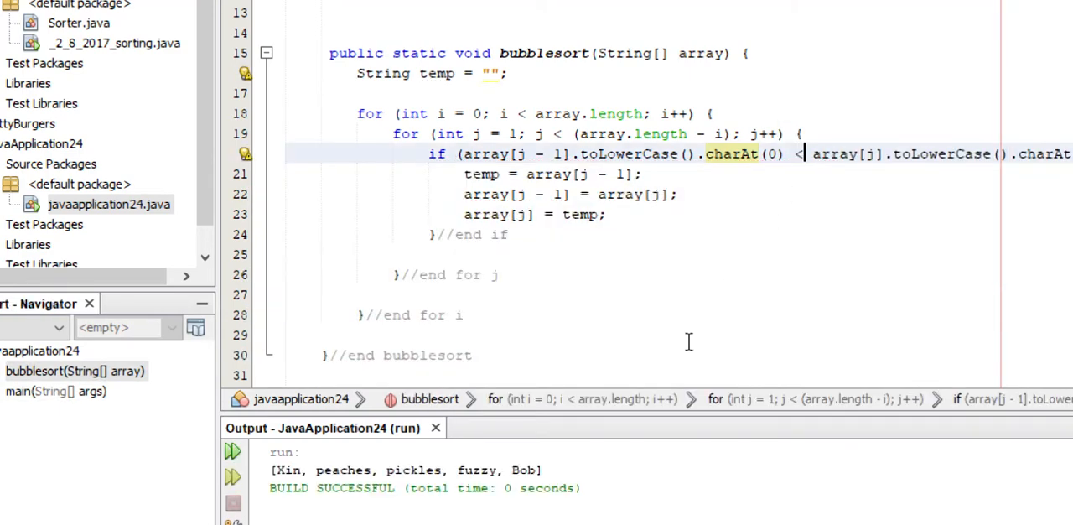
scroll(down, 3)
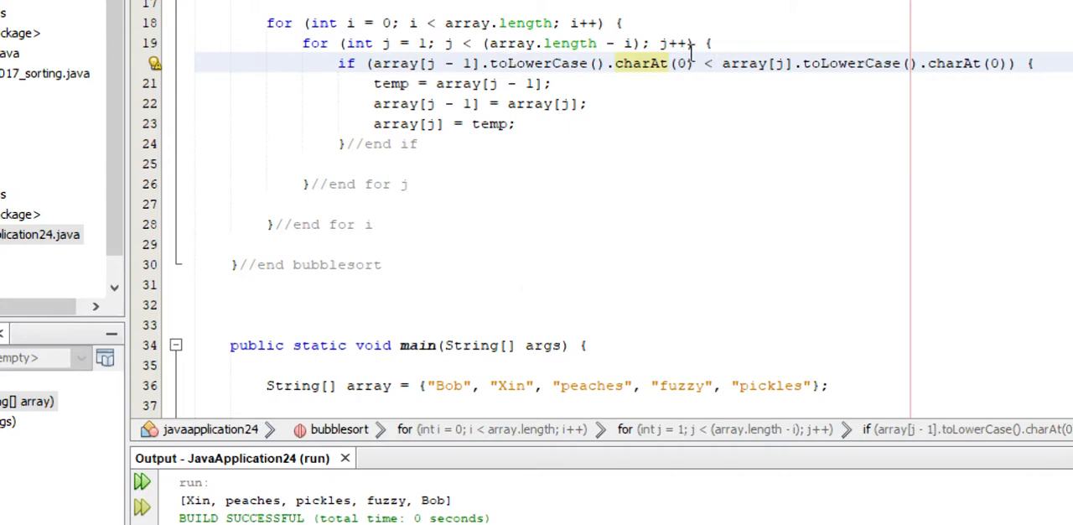
scroll(down, 3)
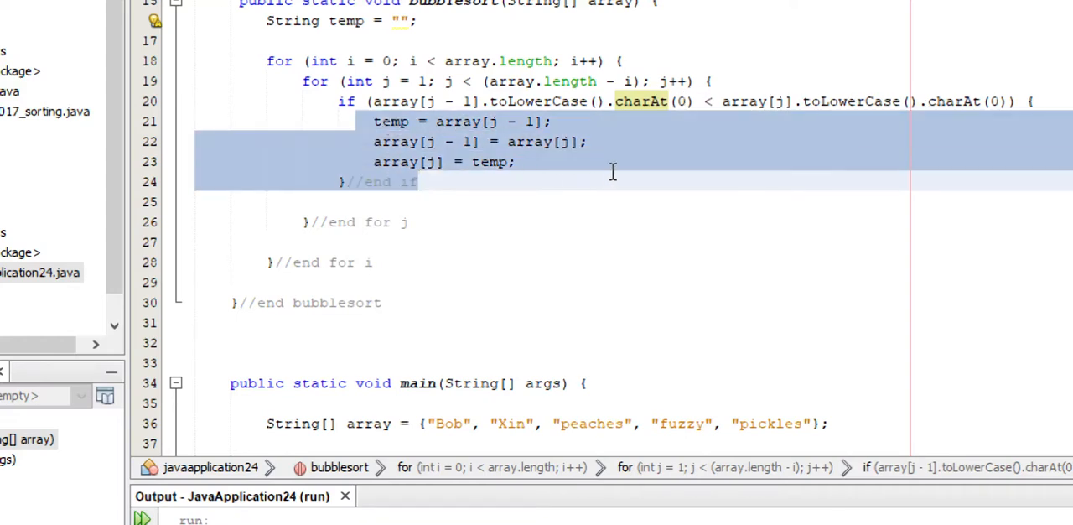
scroll(down, 3)
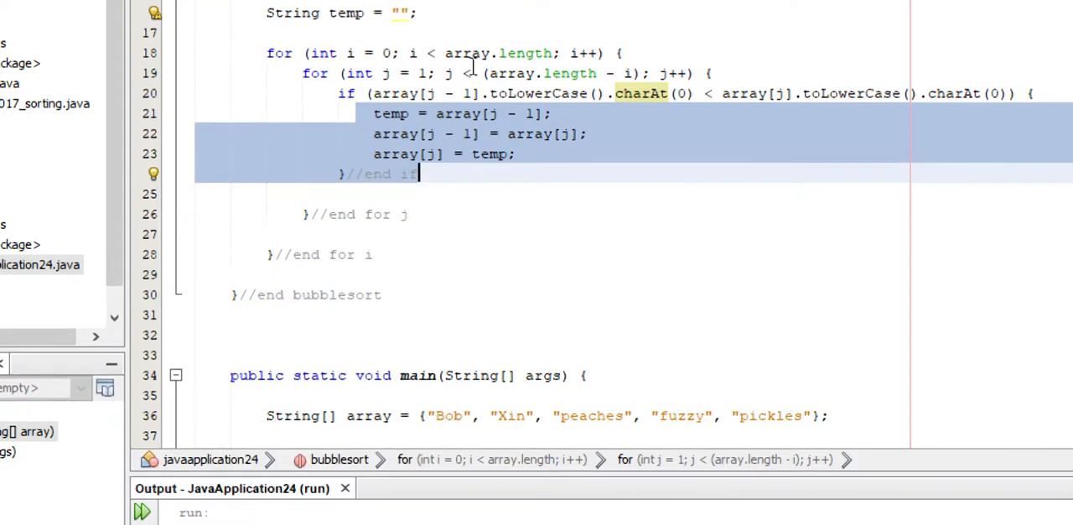
click(467, 214)
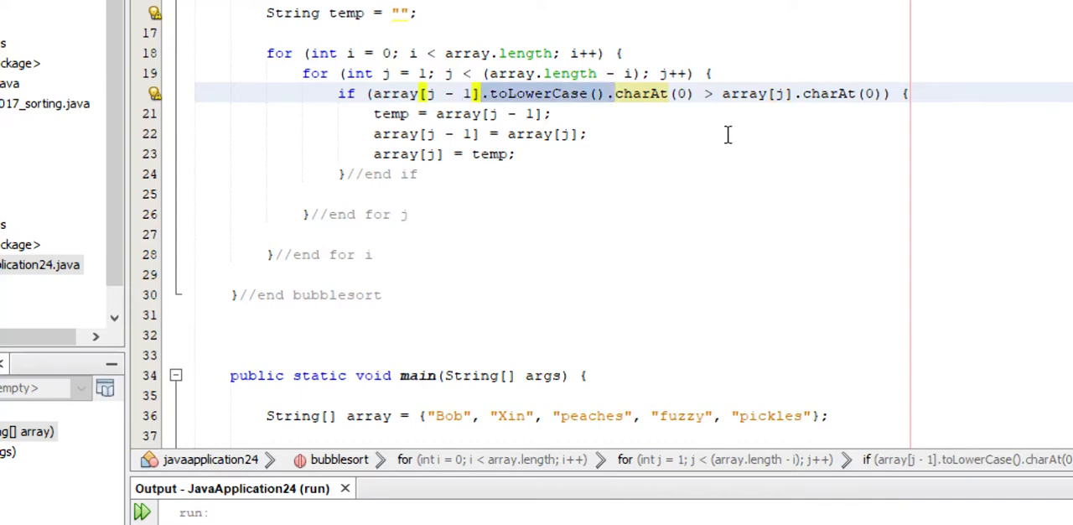
text(.toLowerCase().)
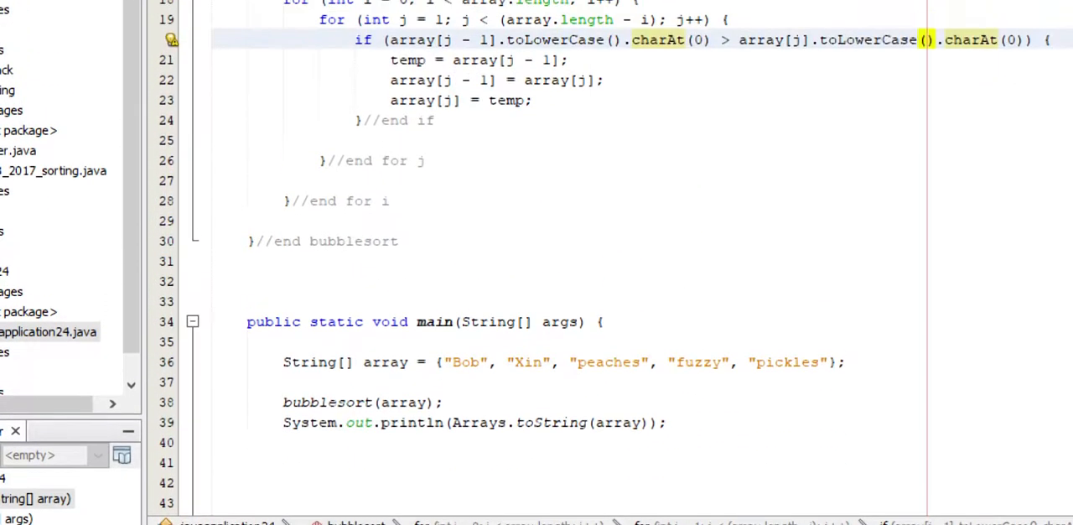
- Rename Xin to Bin, run for [Bob, Bin, fuzzy, peaches, pickles], comment out bubblesort
scroll(down, 3)
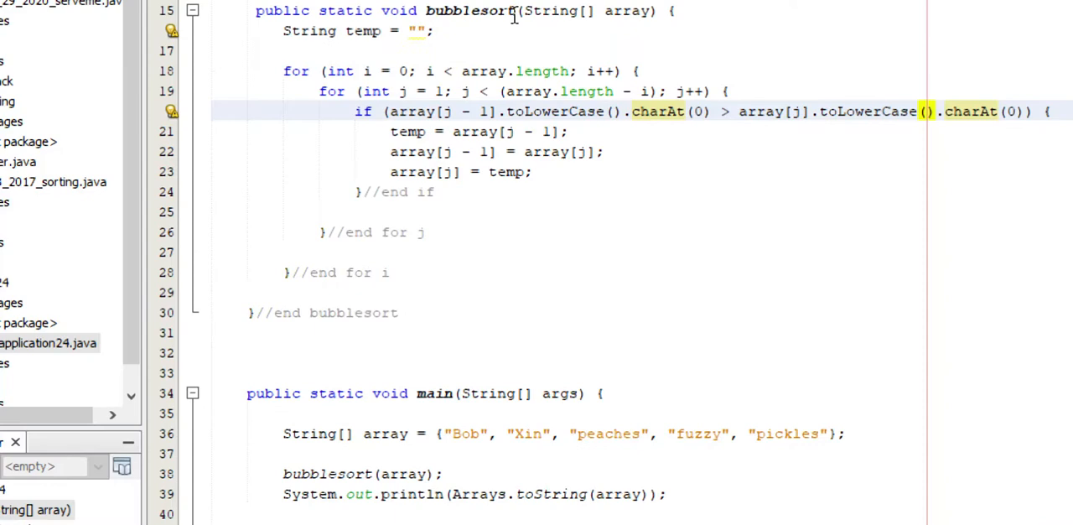
scroll(down, 3)
text(//)
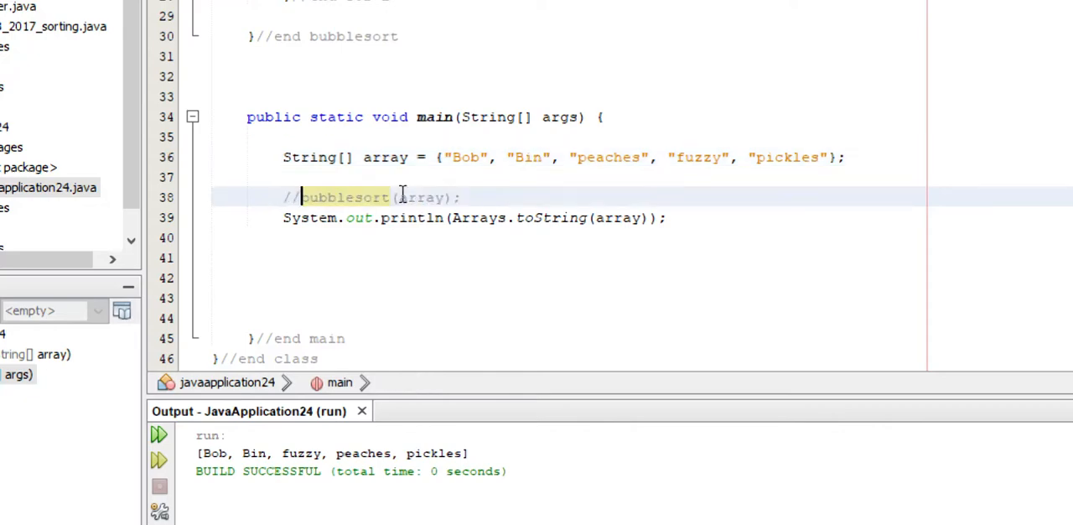
- Add Arrays.sort(array) above println and run, printing [Bin, Bob, fuzzy, peaches, pickles]
text(A)
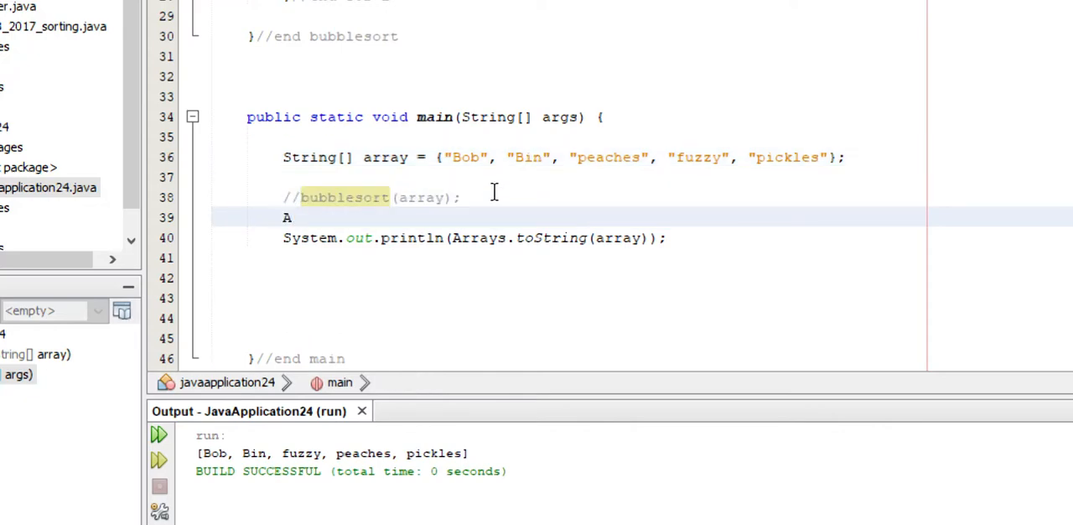
text(rrays.s)
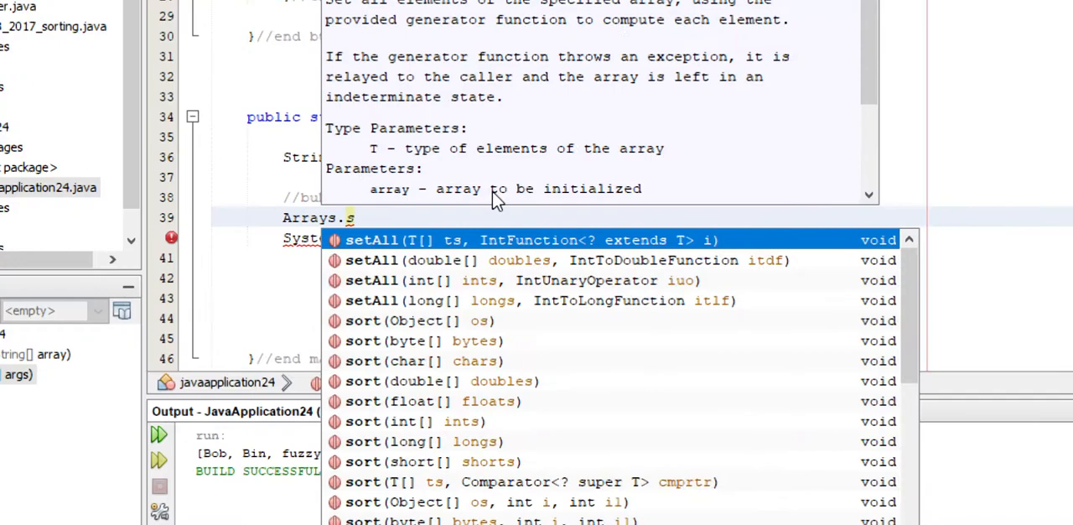
text(ort();)
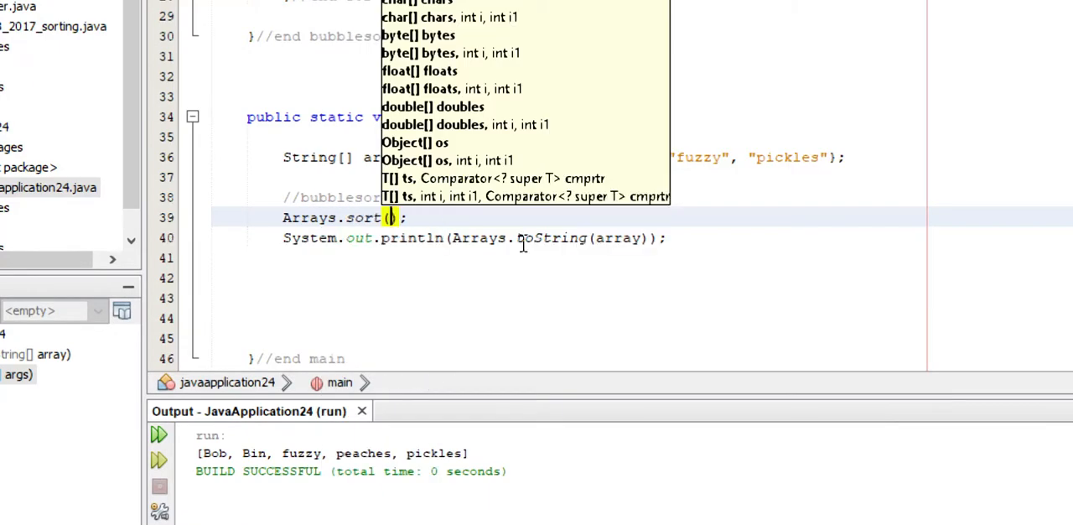
text(array)
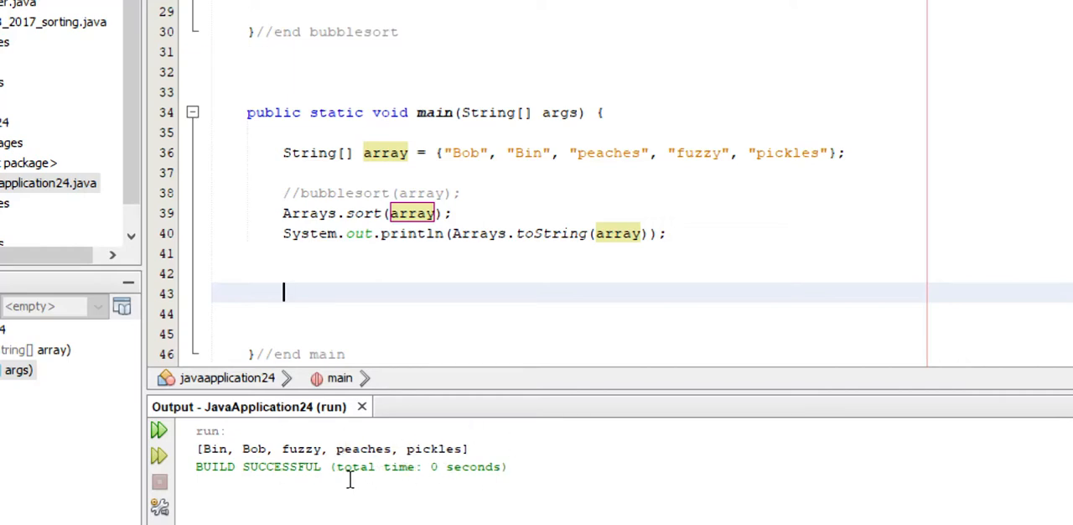
mouse_move(719, 202)
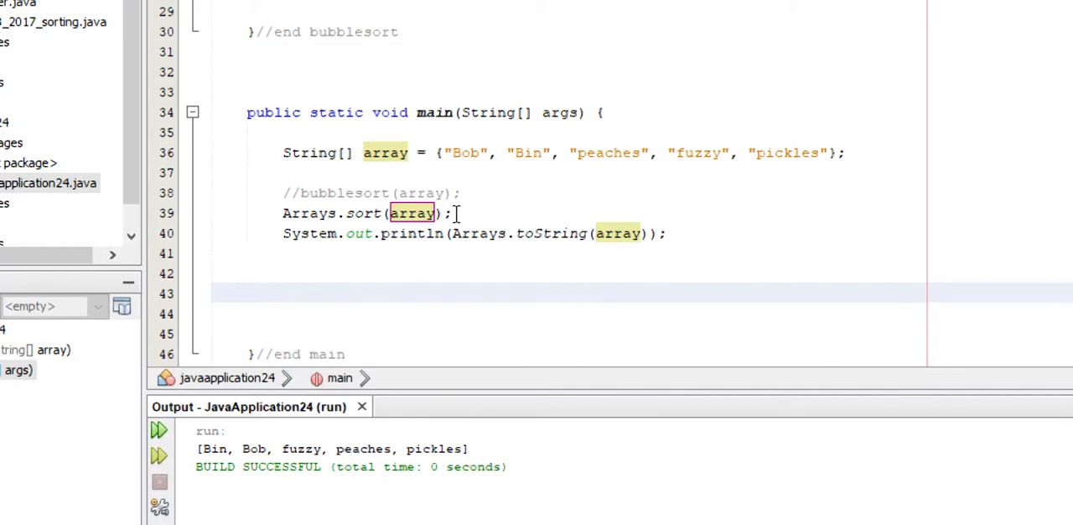
click(365, 212)
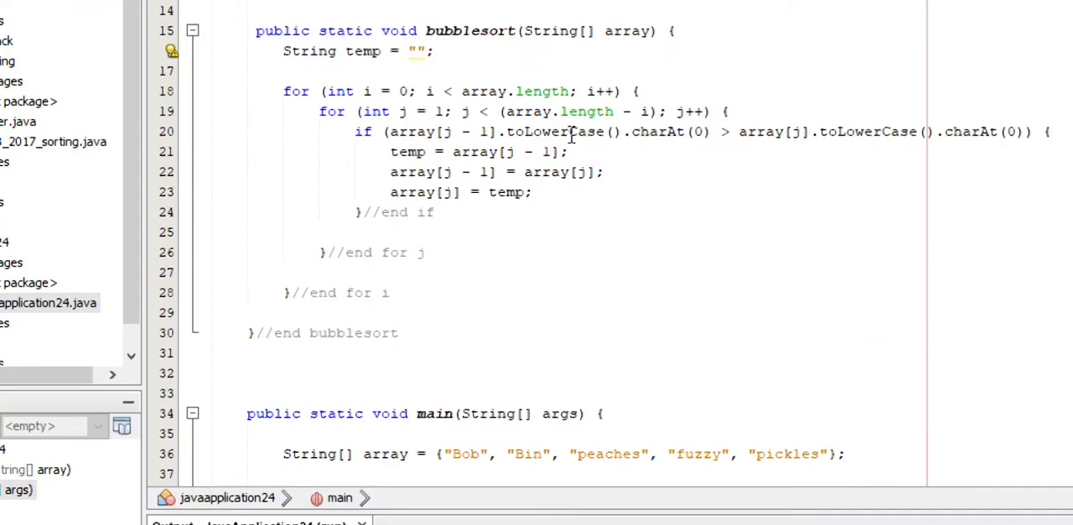
mouse_move(572, 219)
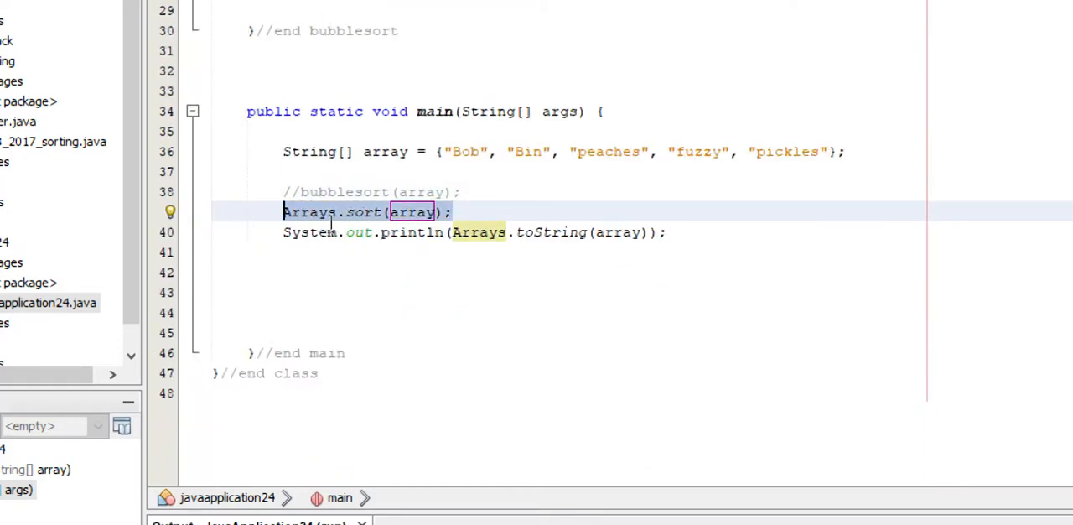
mouse_move(335, 235)
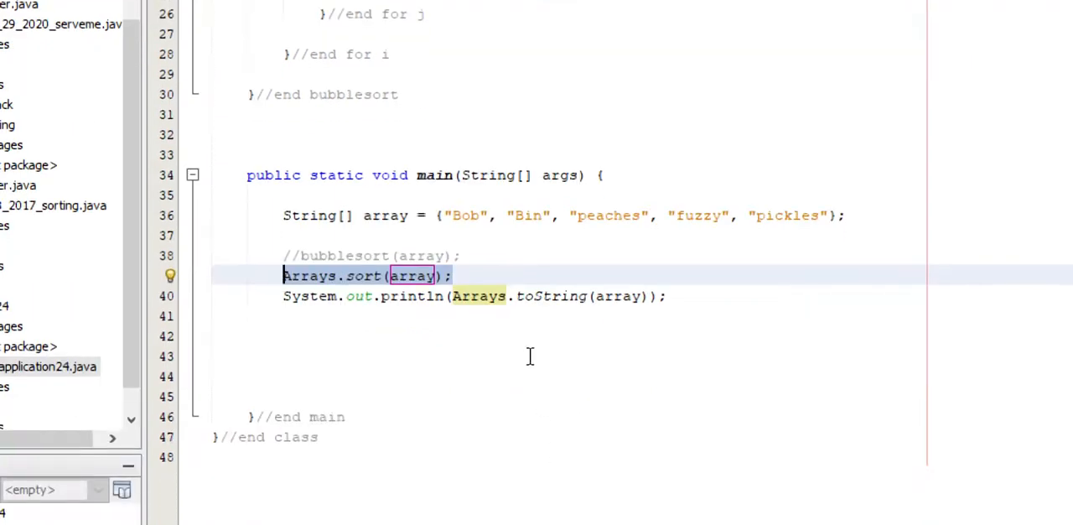
scroll(up, 3)
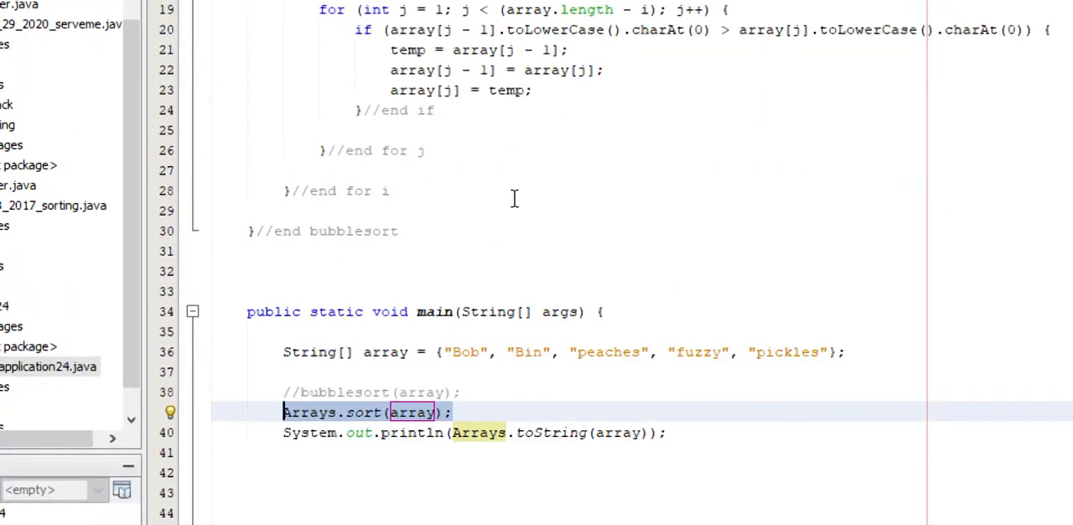